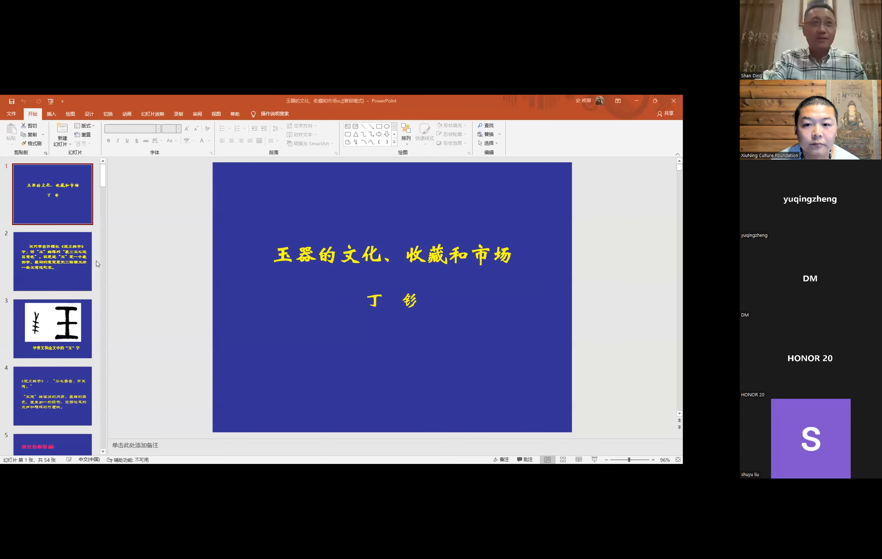
# - Scroll the thumbnail pane to the final jade artifact slides, 51 to 54
pyautogui.click(53, 262)
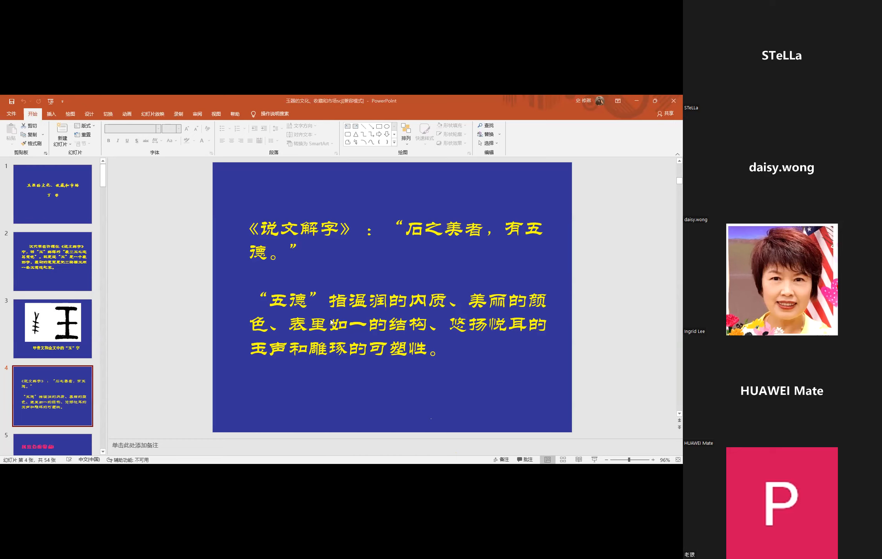
pyautogui.moveTo(465, 380)
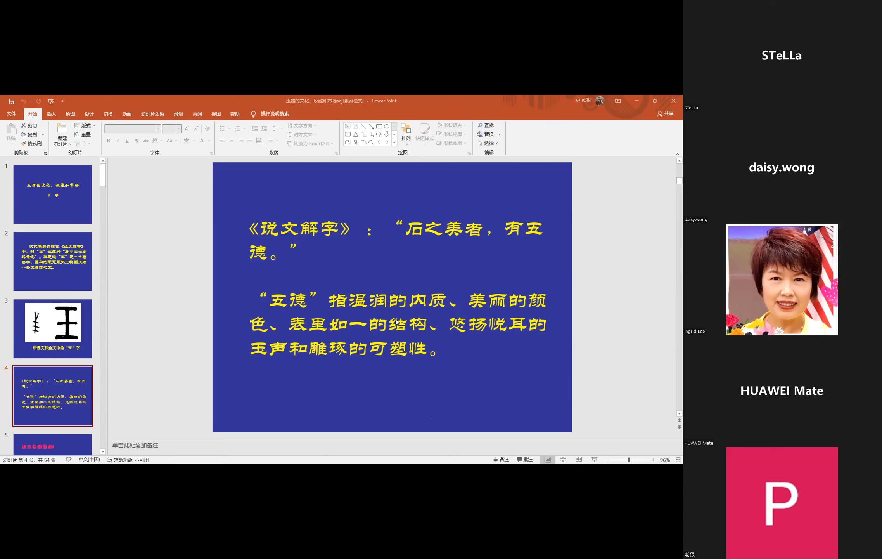
pyautogui.moveTo(498, 379)
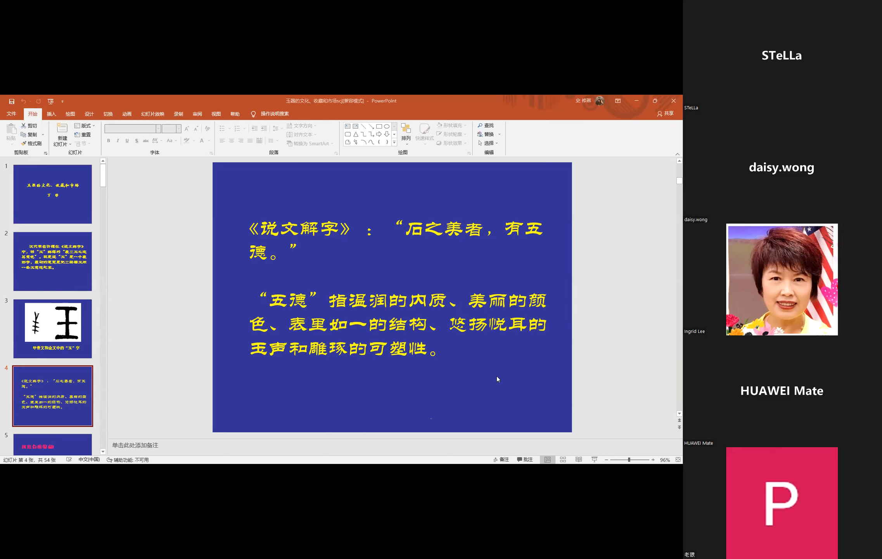
pyautogui.moveTo(496, 376)
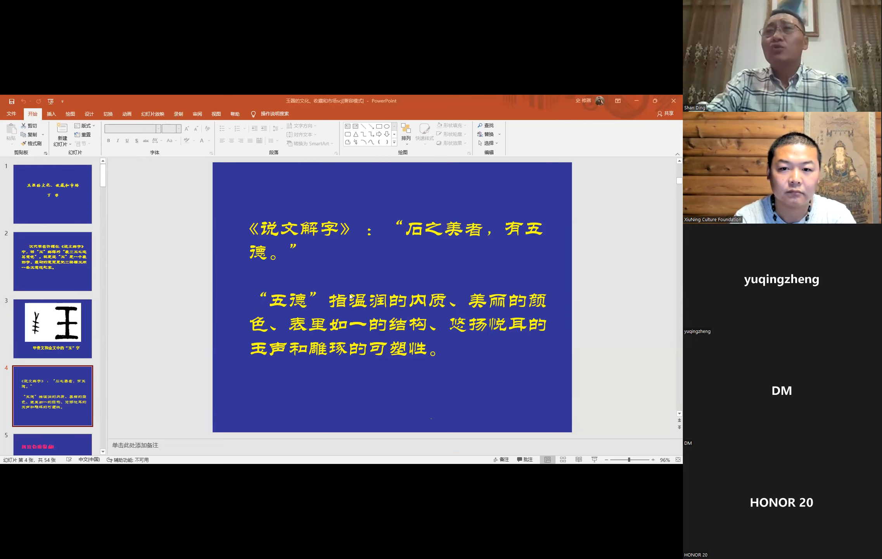
pyautogui.moveTo(119, 292)
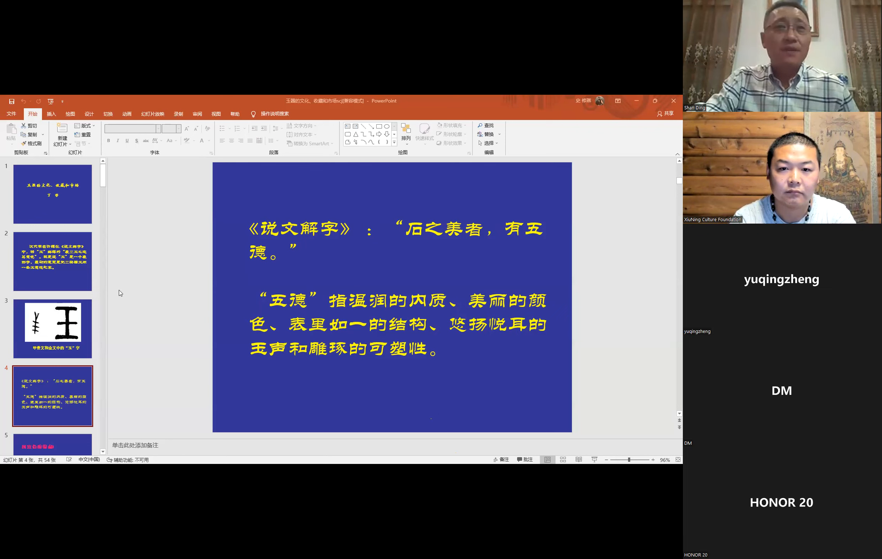
pyautogui.scroll(-3)
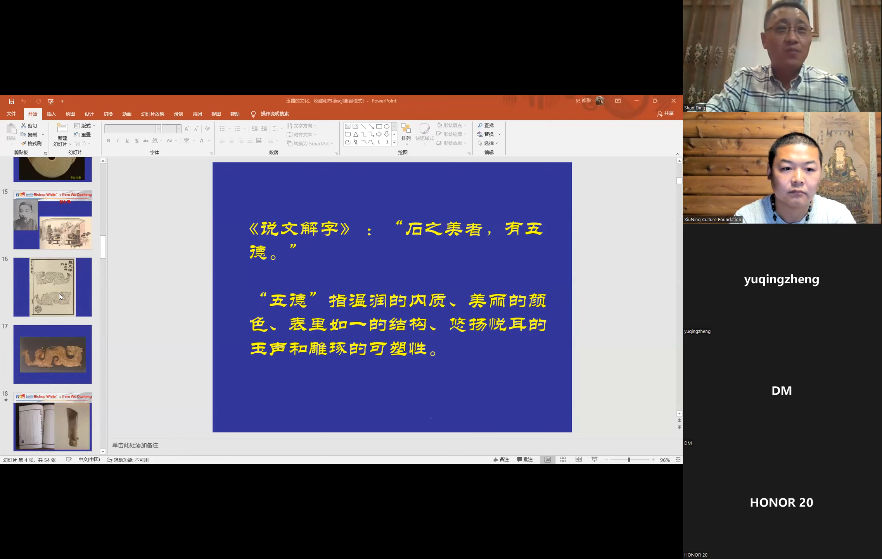
pyautogui.scroll(-3)
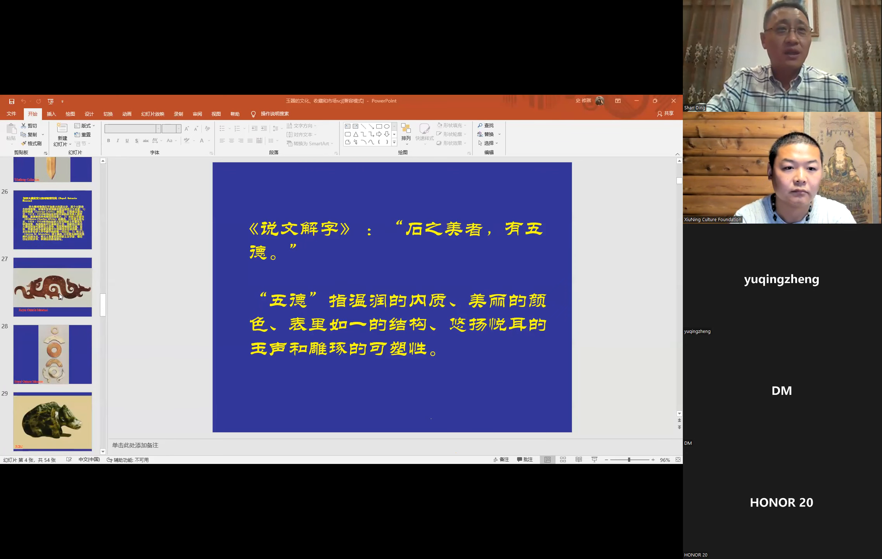
pyautogui.scroll(-3)
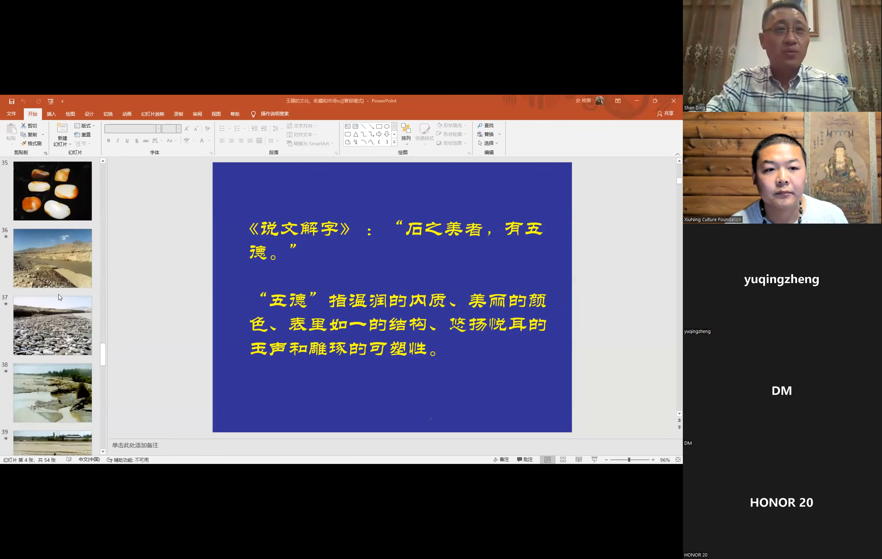
pyautogui.scroll(-3)
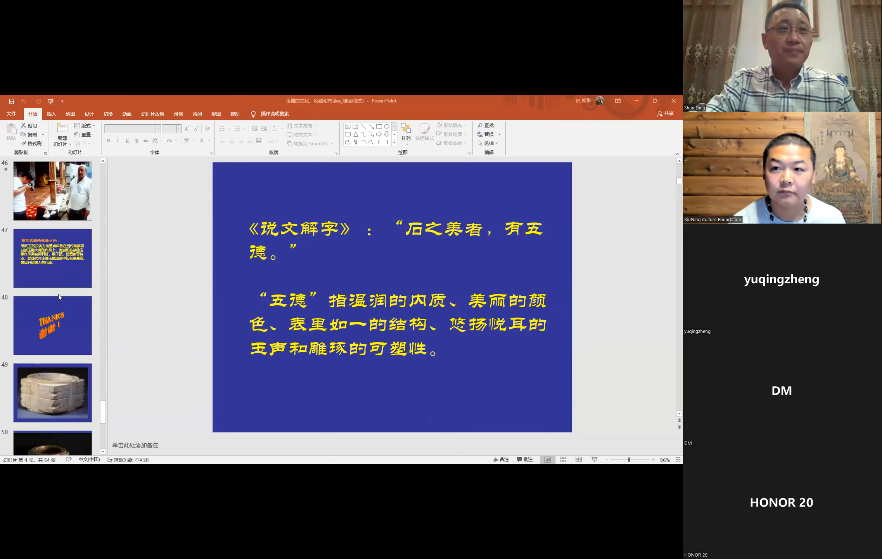
pyautogui.scroll(-3)
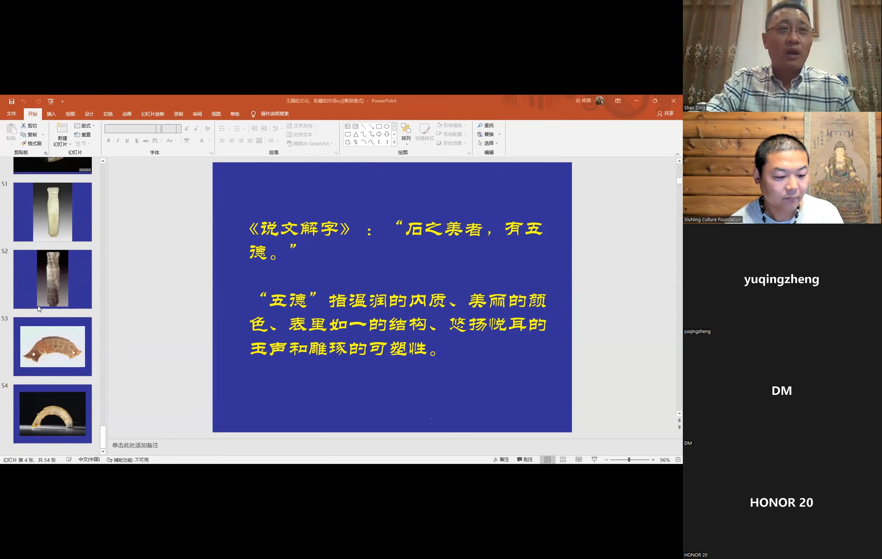
pyautogui.click(53, 346)
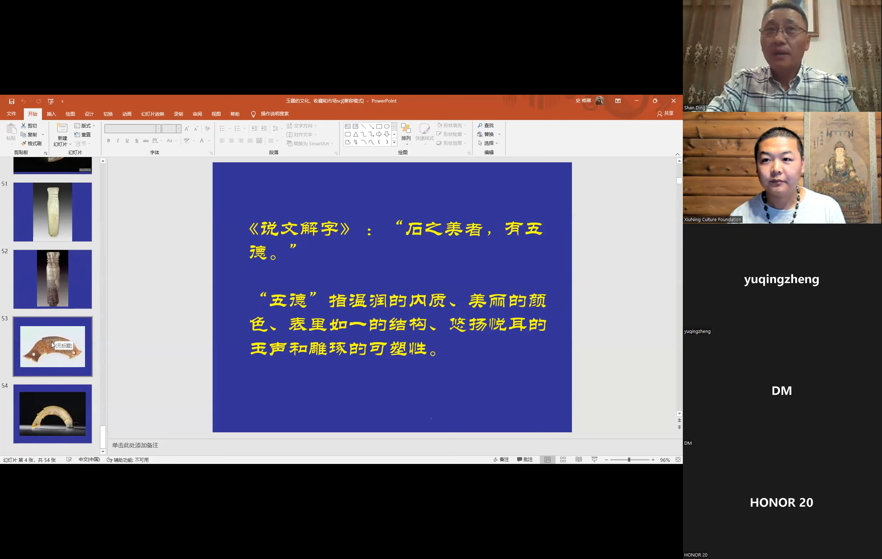
# - Show slide 53, the carved jade fish pendant with two holes
pyautogui.click(53, 345)
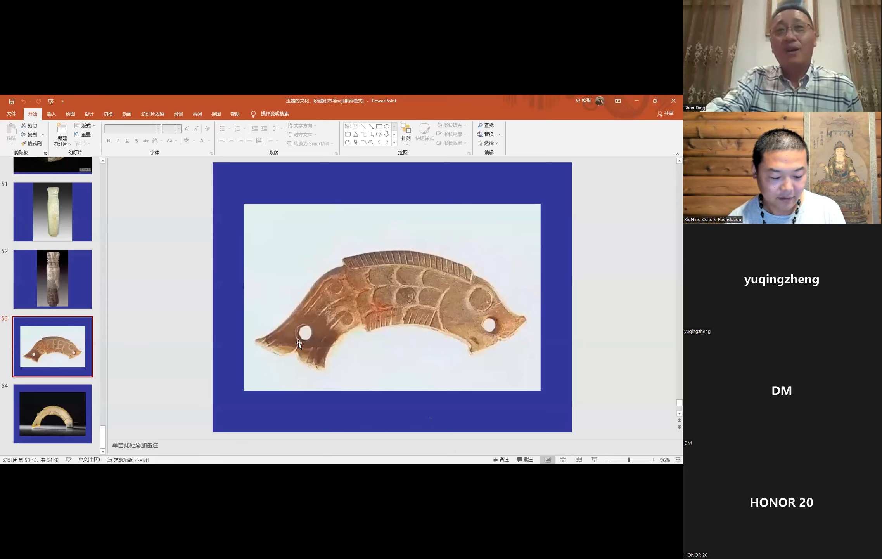
pyautogui.moveTo(118, 393)
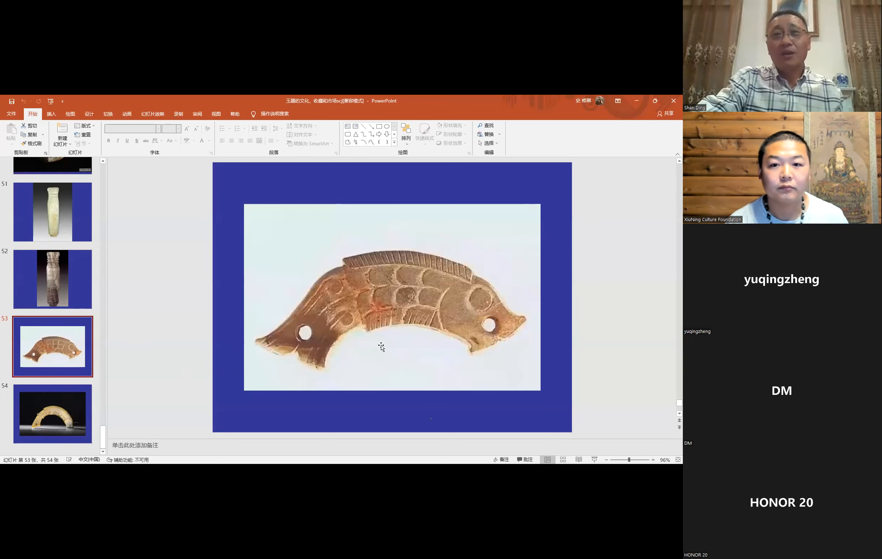
# - Show slide 54, the deck's last slide, with the arched jade fish carving
pyautogui.click(52, 413)
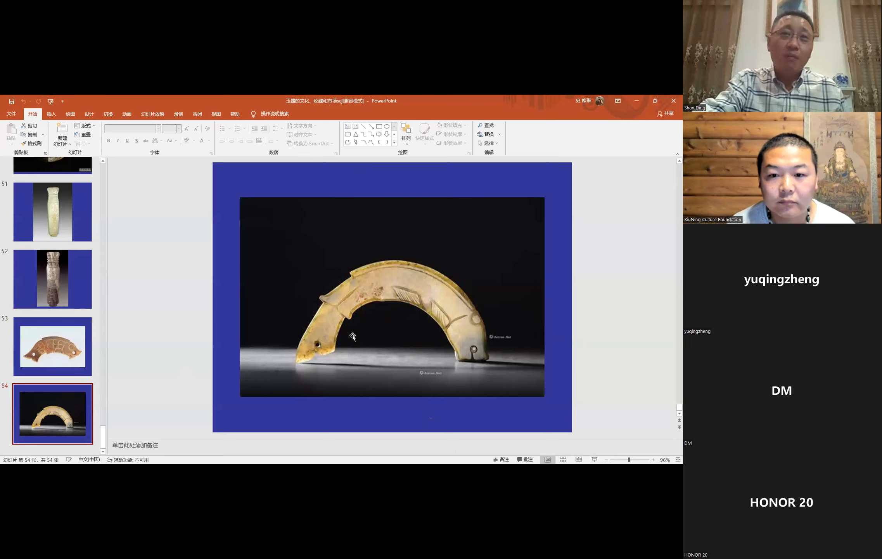
pyautogui.moveTo(480, 356)
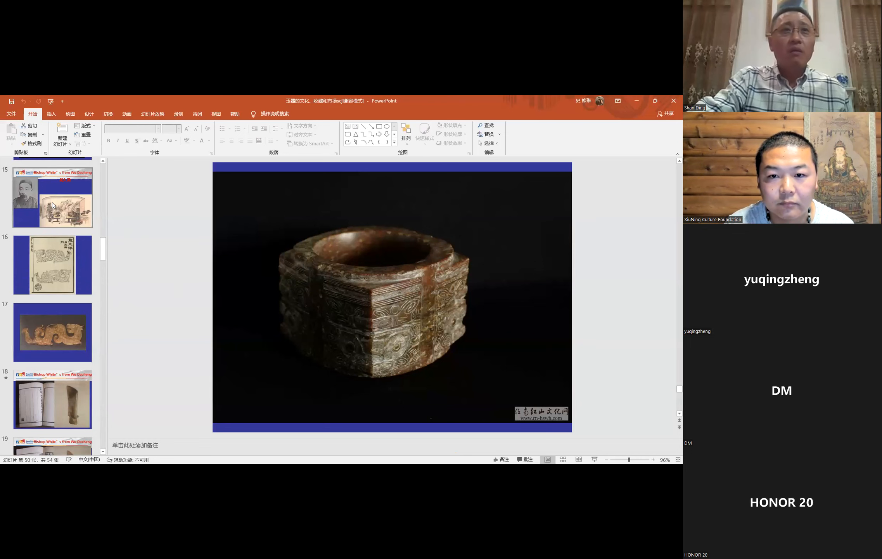
# - View slide 15, then slide 16 with the dragon-pattern pendant drawings
pyautogui.click(52, 198)
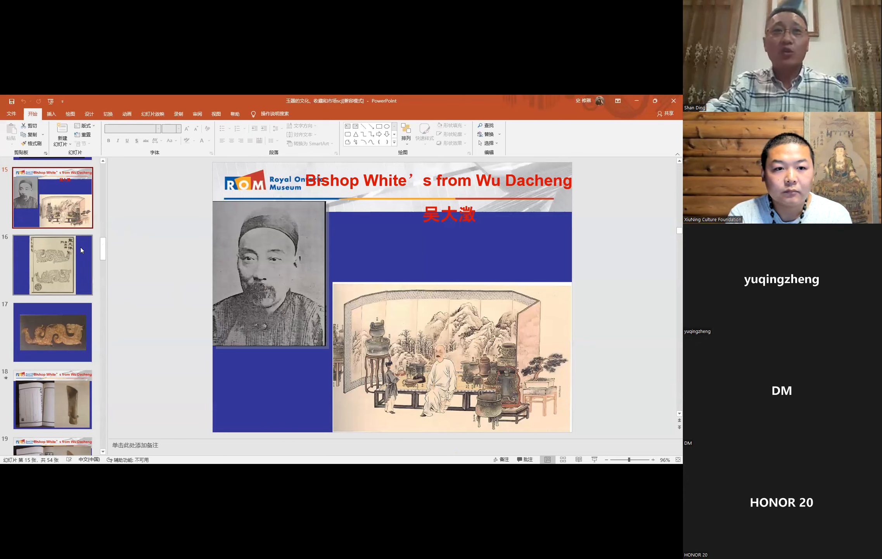
pyautogui.moveTo(54, 267)
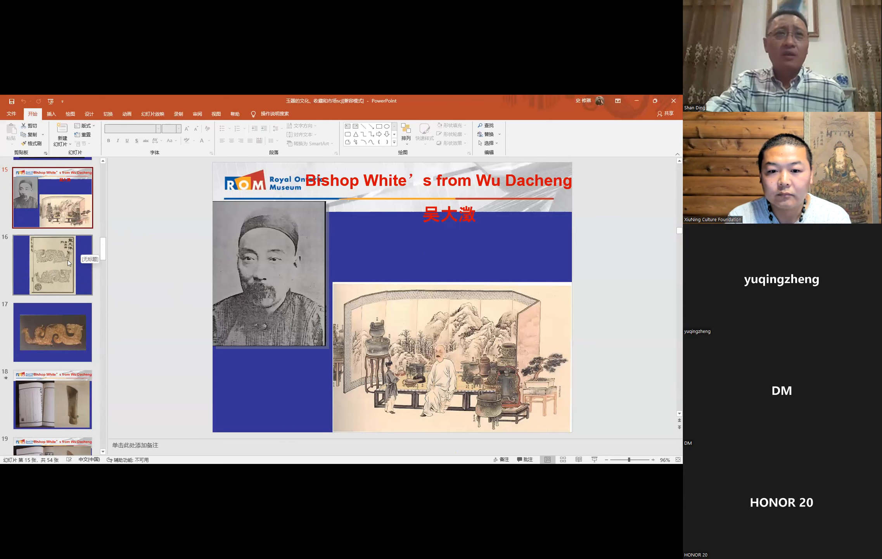
pyautogui.click(52, 264)
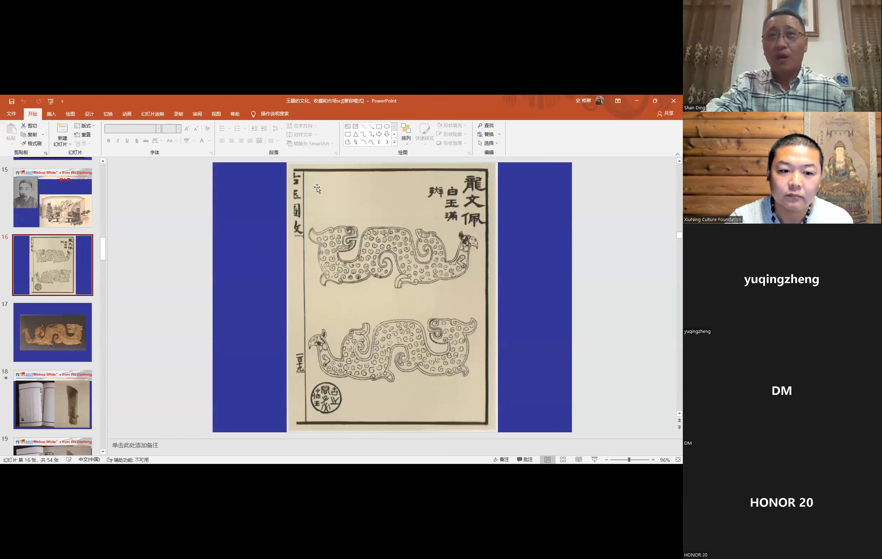
pyautogui.moveTo(488, 205)
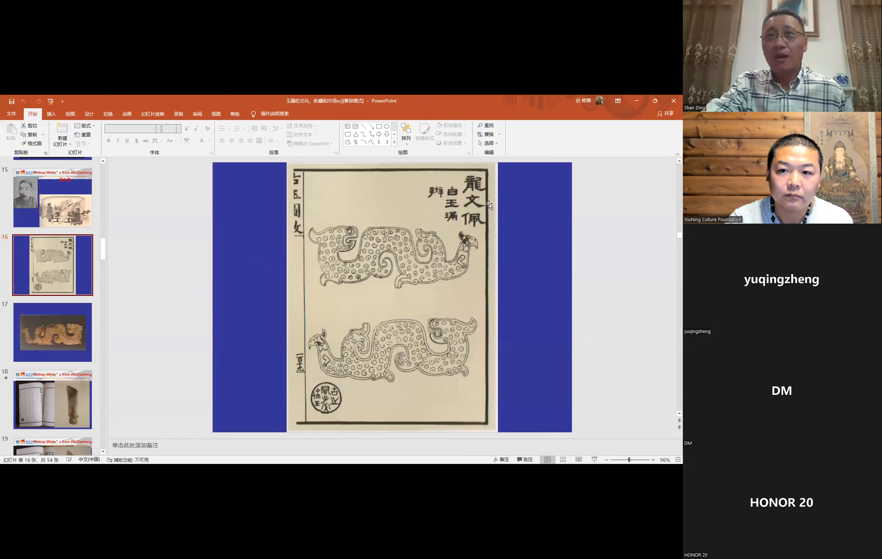
pyautogui.moveTo(400, 243)
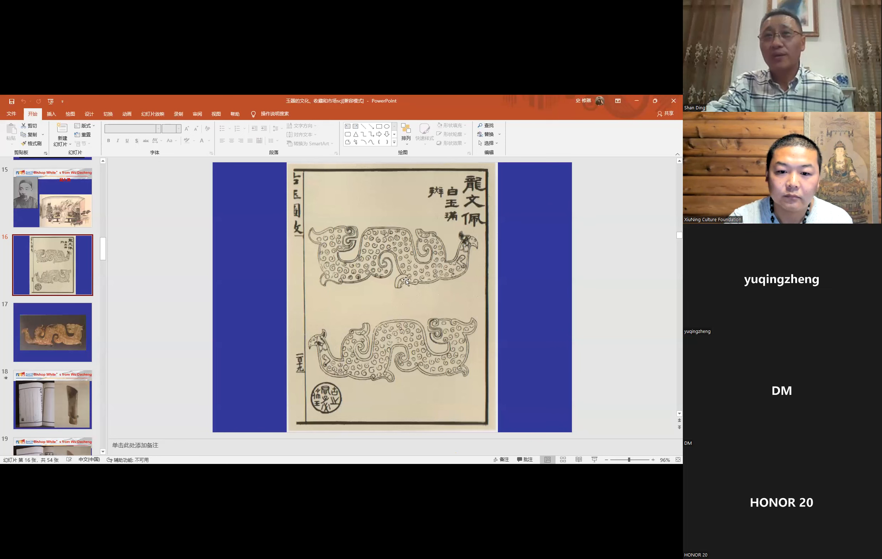
# - View slide 17's jade dragon, then slide 18 comparing drawing and jade blade
pyautogui.click(51, 331)
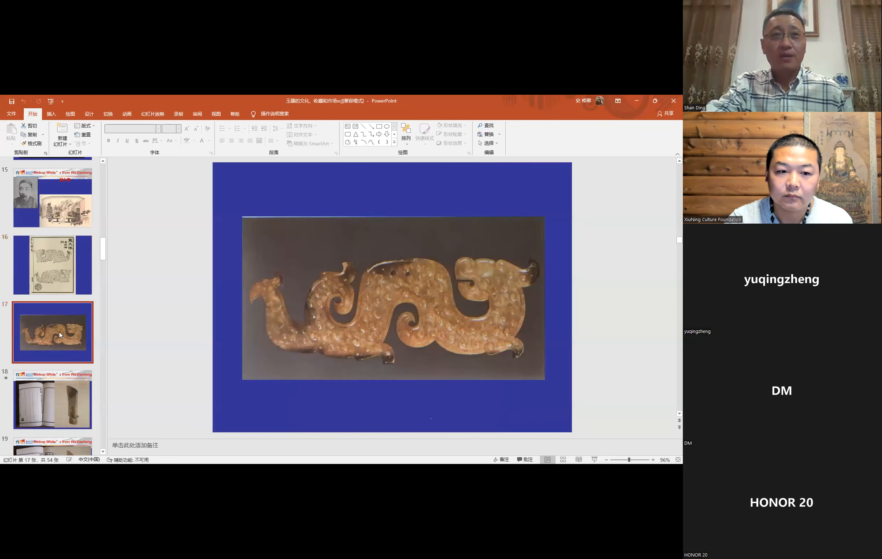
pyautogui.moveTo(328, 319)
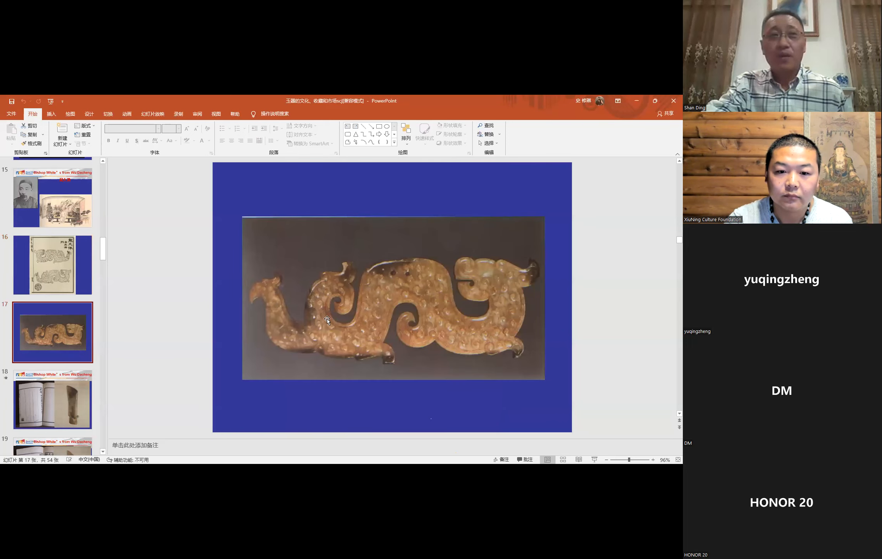
pyautogui.moveTo(61, 404)
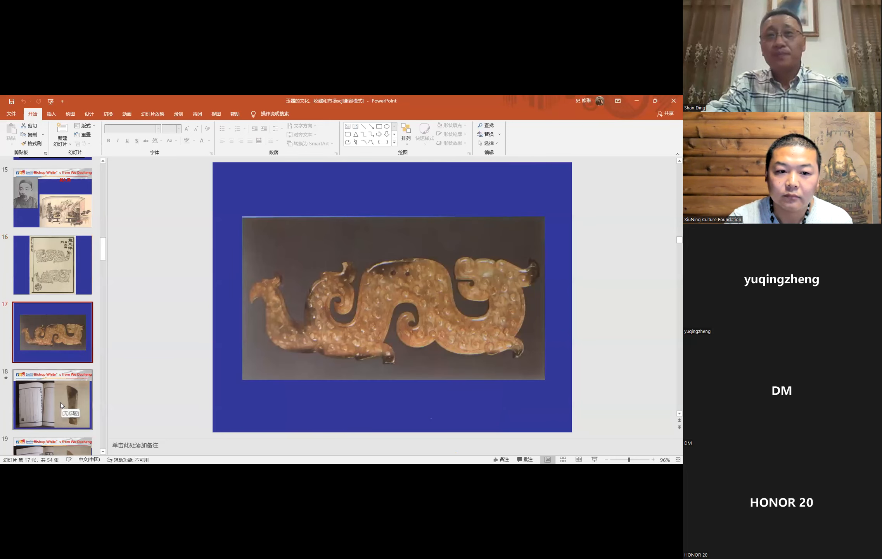
pyautogui.click(51, 399)
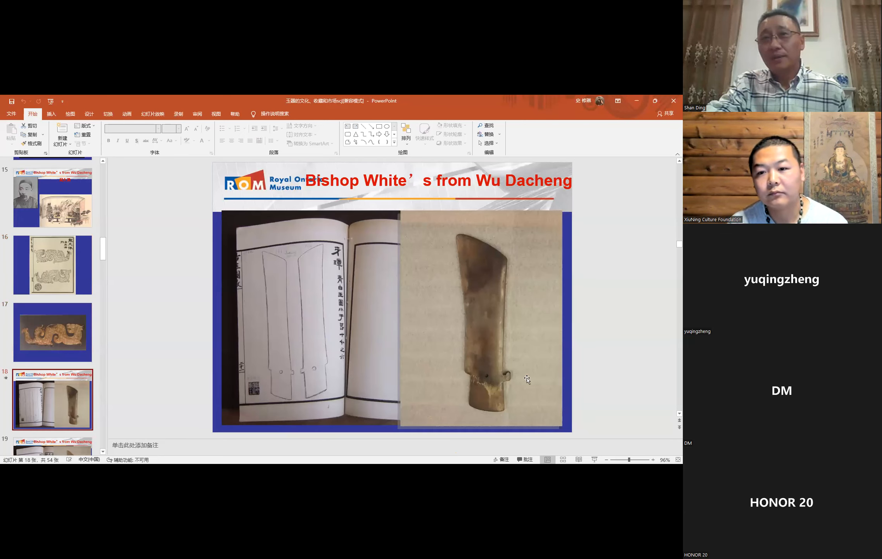
pyautogui.moveTo(483, 338)
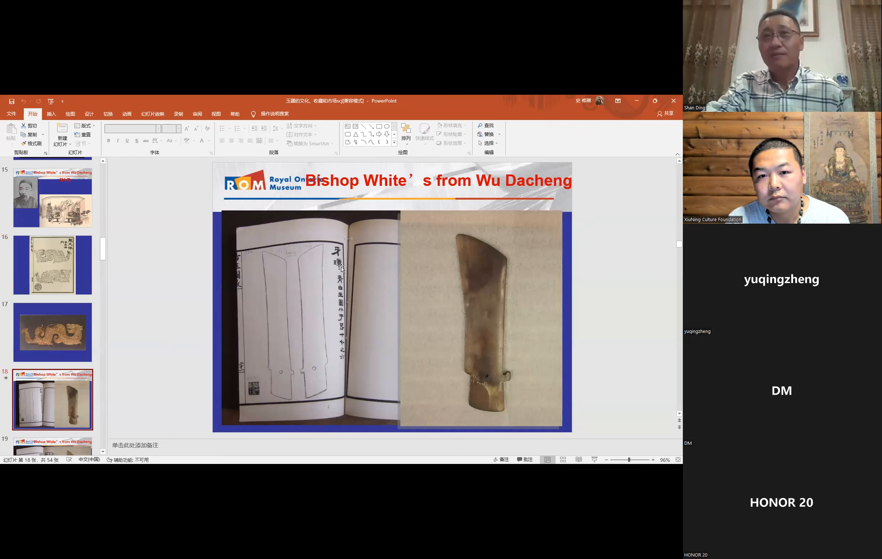
pyautogui.moveTo(328, 331)
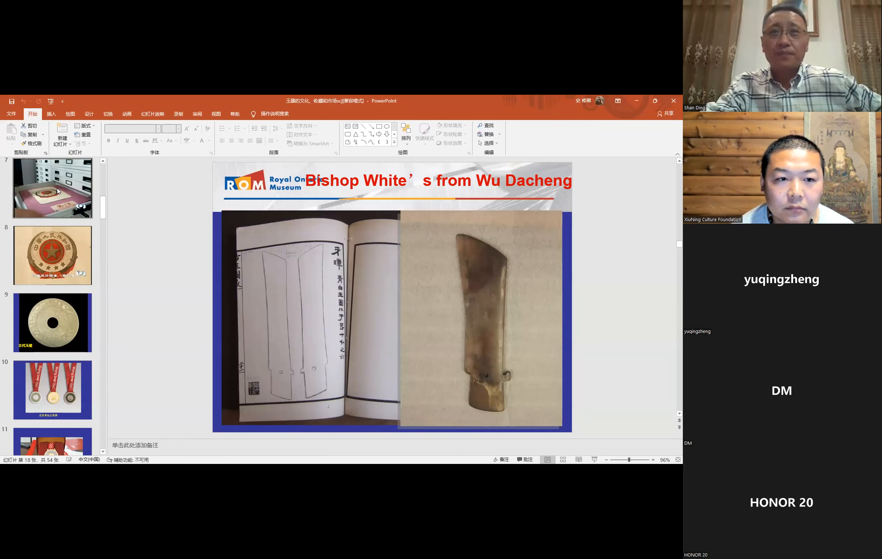
# - Show slide 7, the emblem lying in a museum storage drawer
pyautogui.click(52, 190)
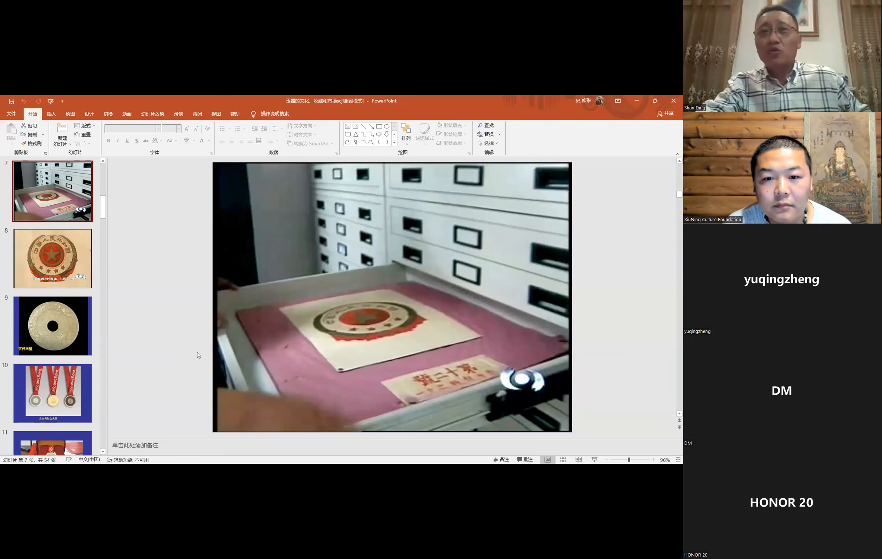
pyautogui.moveTo(390, 343)
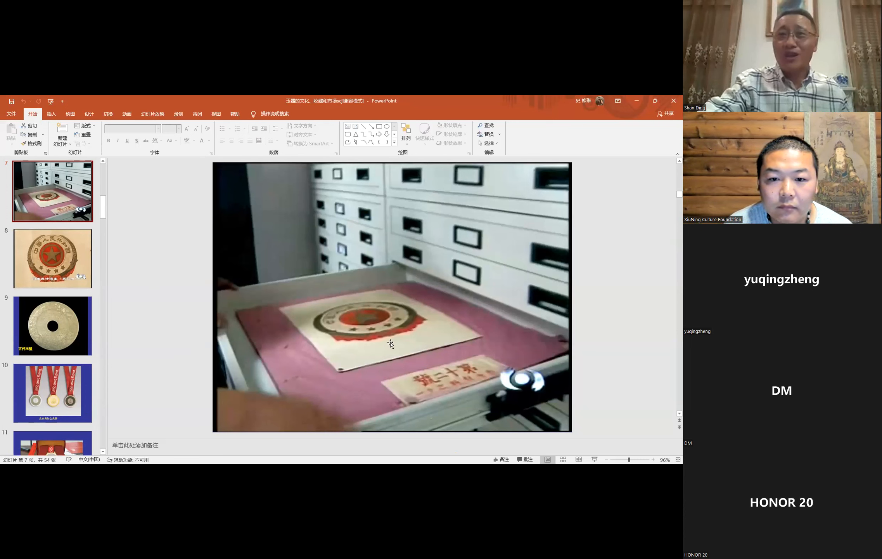
pyautogui.moveTo(381, 331)
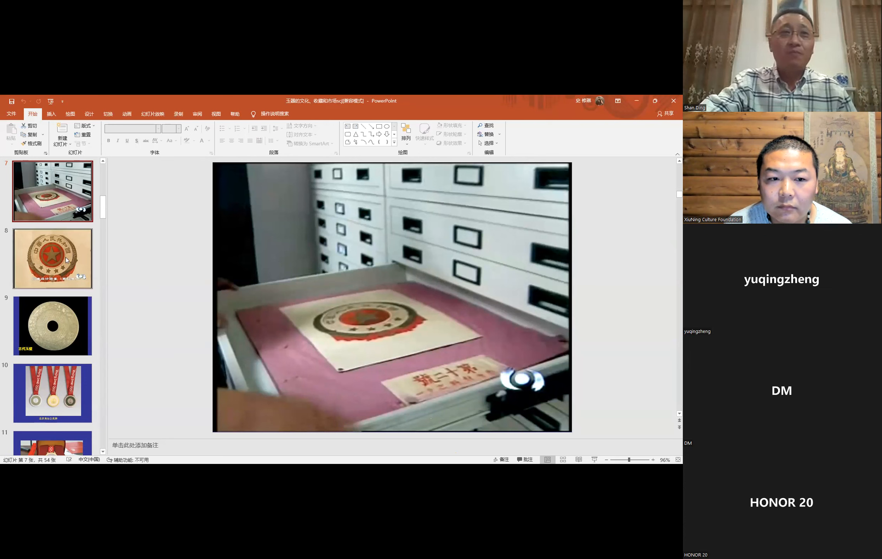
# - Show slide 8, the national emblem design No. 12 close-up
pyautogui.click(52, 259)
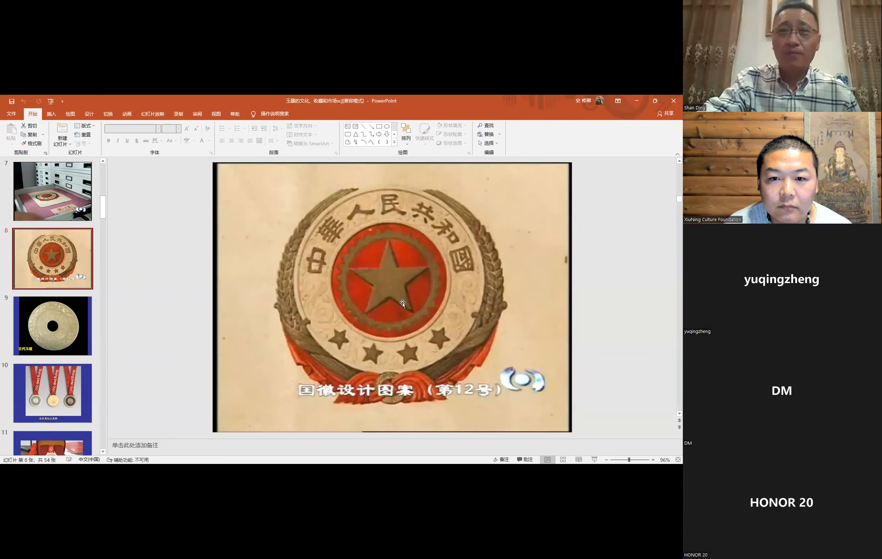
pyautogui.moveTo(439, 286)
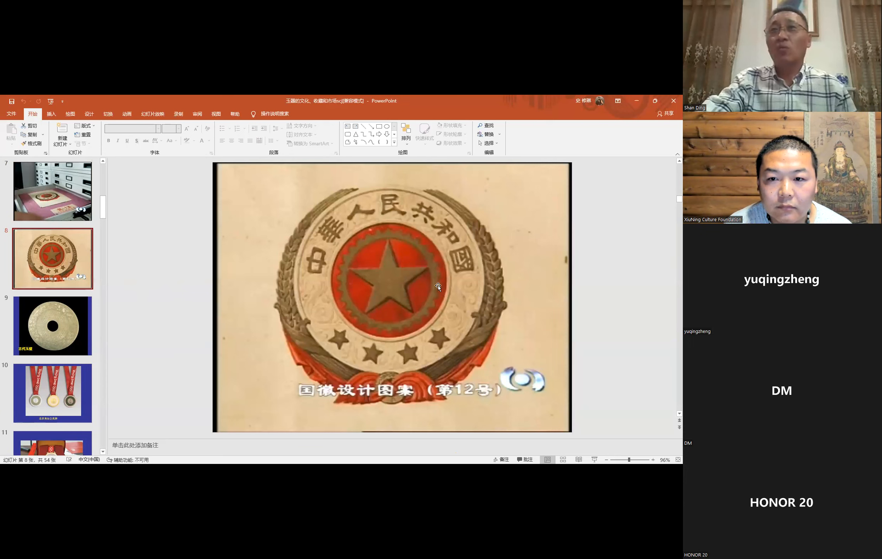
pyautogui.moveTo(399, 322)
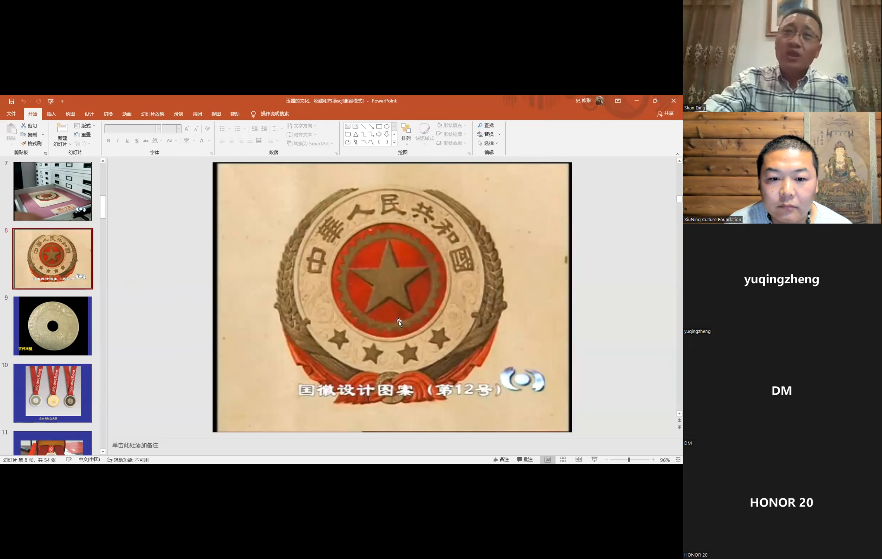
pyautogui.moveTo(283, 298)
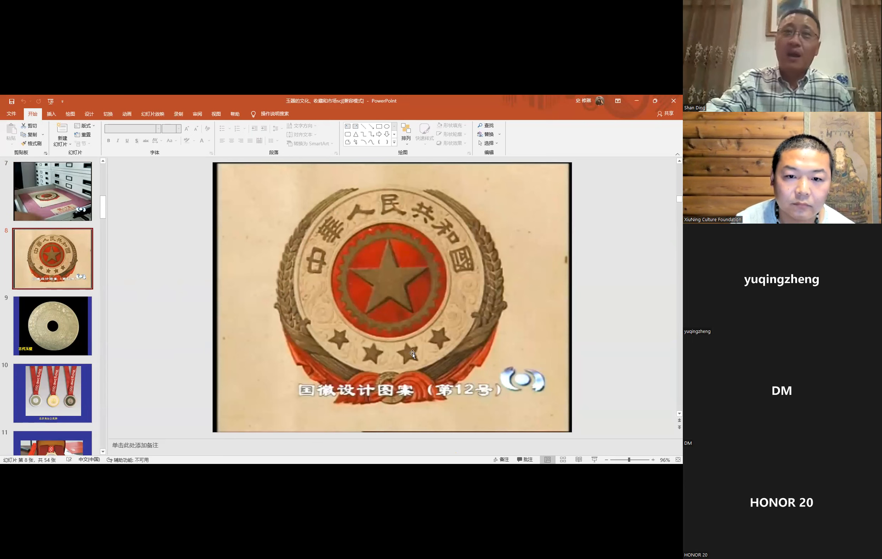
pyautogui.moveTo(404, 395)
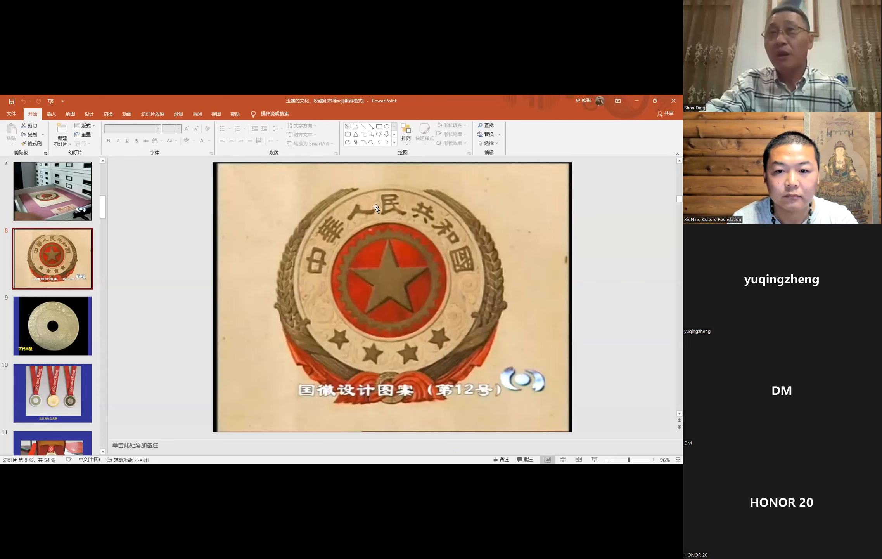
pyautogui.moveTo(322, 289)
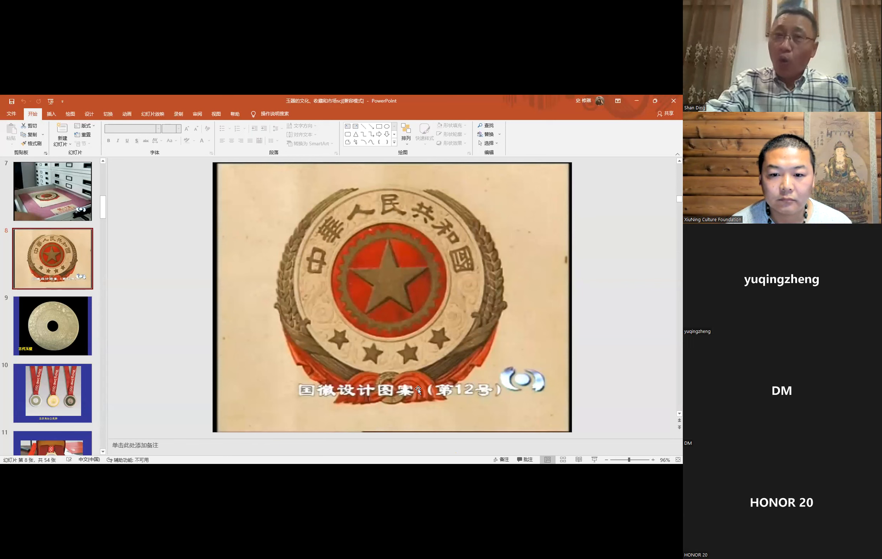
pyautogui.moveTo(385, 386)
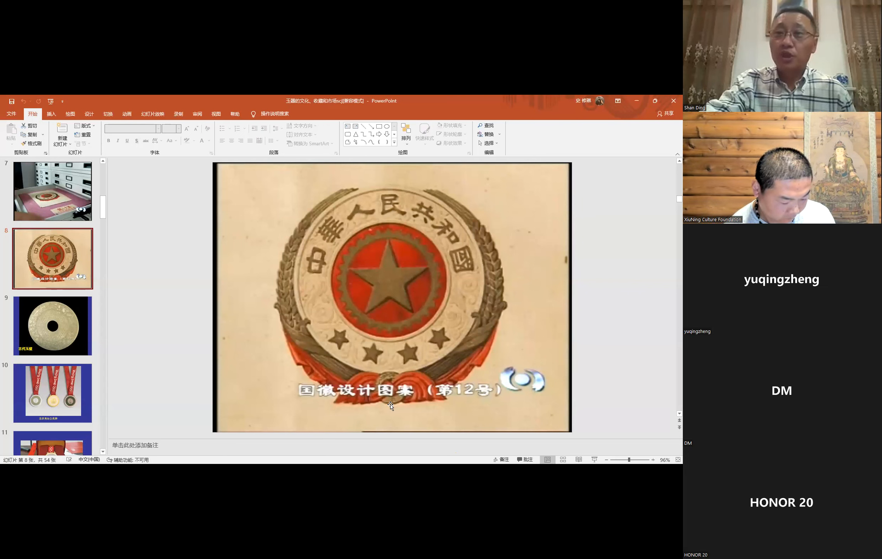
pyautogui.moveTo(384, 403)
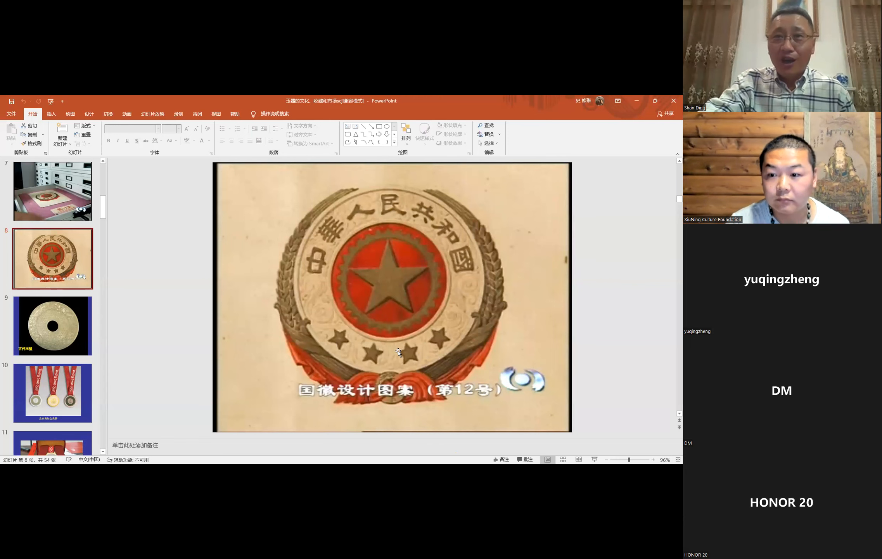
pyautogui.moveTo(446, 335)
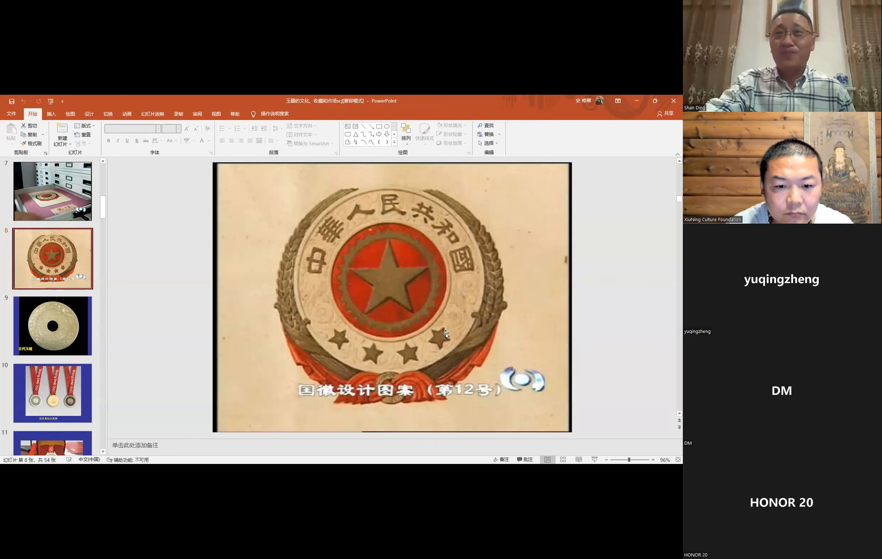
# - Glance at slide 9's jade bi disc, then return to slide 8's emblem
pyautogui.click(53, 325)
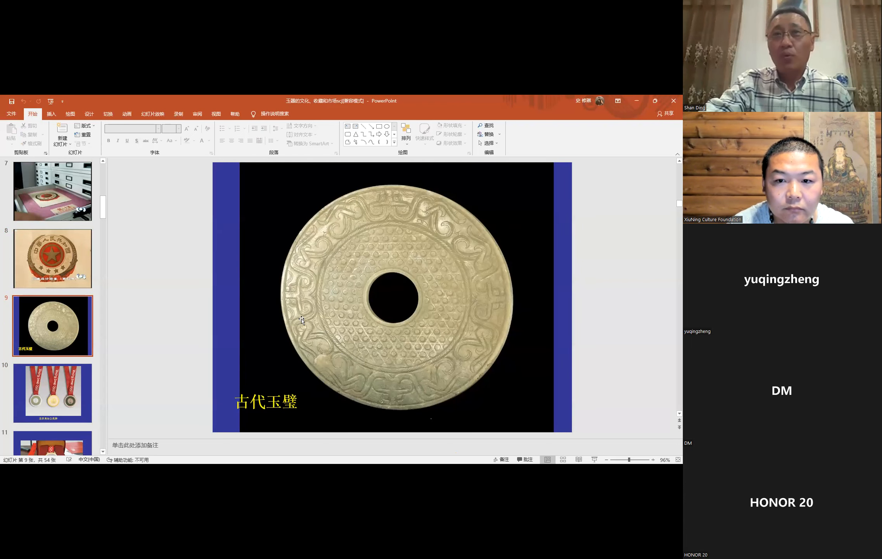
pyautogui.moveTo(433, 290)
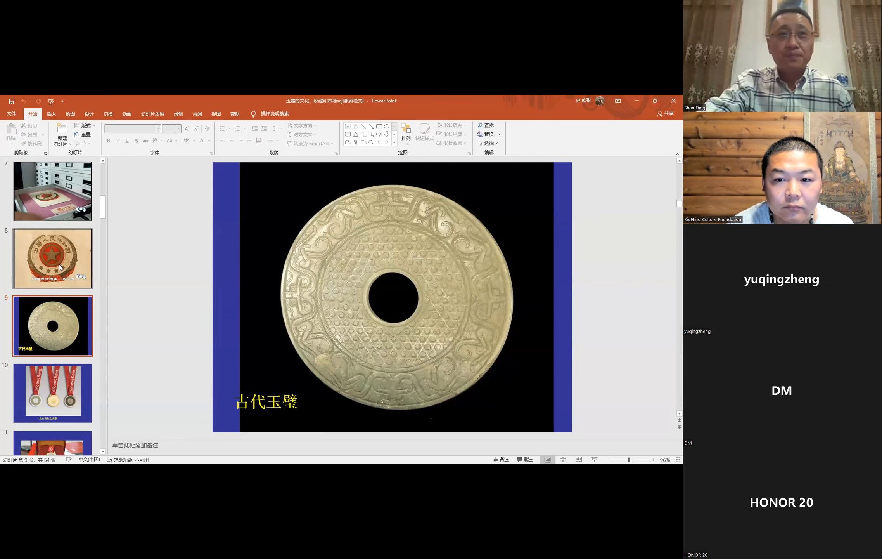
pyautogui.click(52, 258)
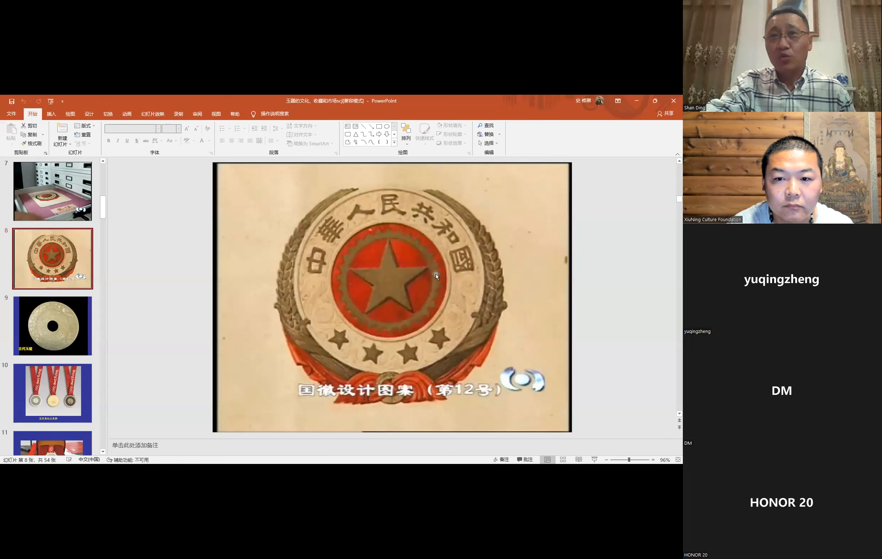
pyautogui.moveTo(146, 337)
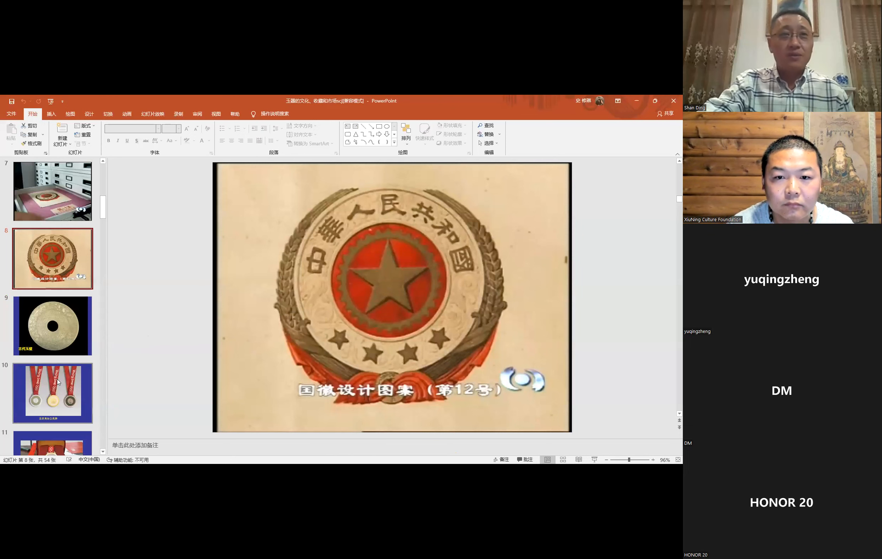
# - Browse the Beijing Olympic medal slides, ending on the six-medal comparison
pyautogui.click(53, 392)
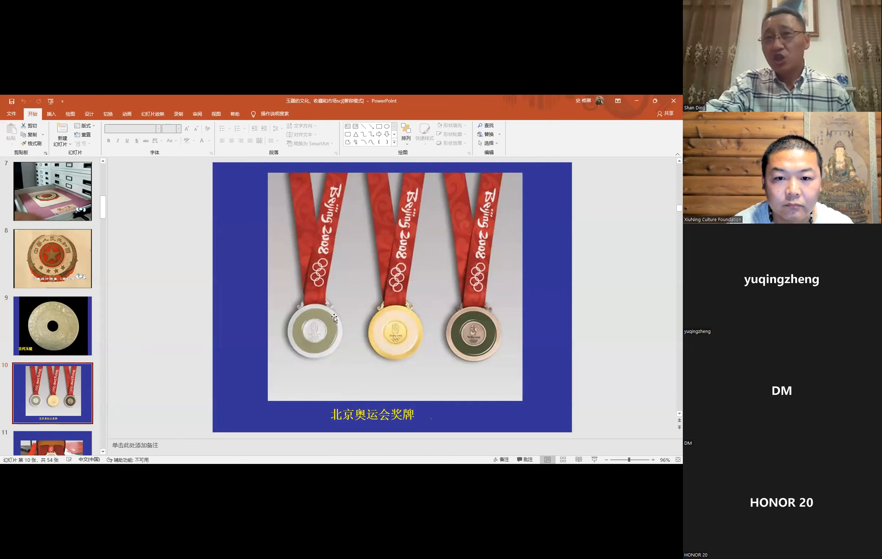
pyautogui.moveTo(411, 322)
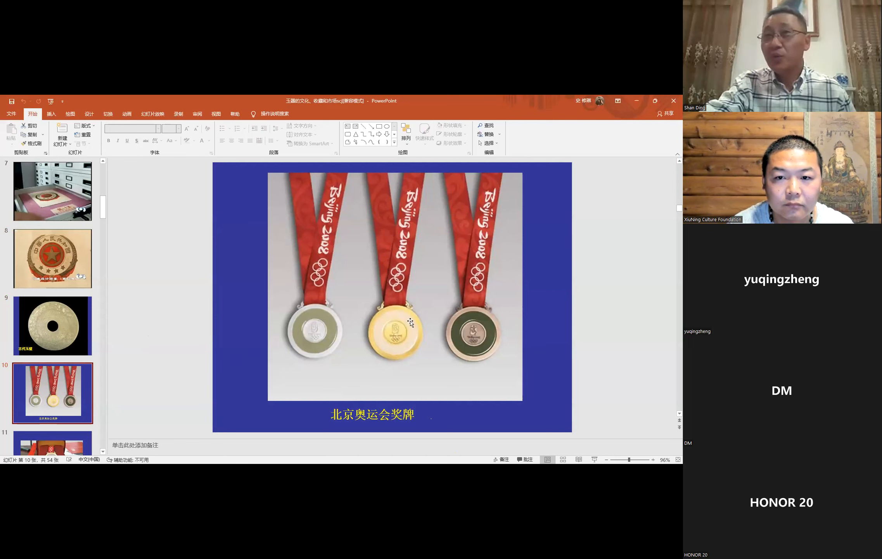
pyautogui.moveTo(464, 327)
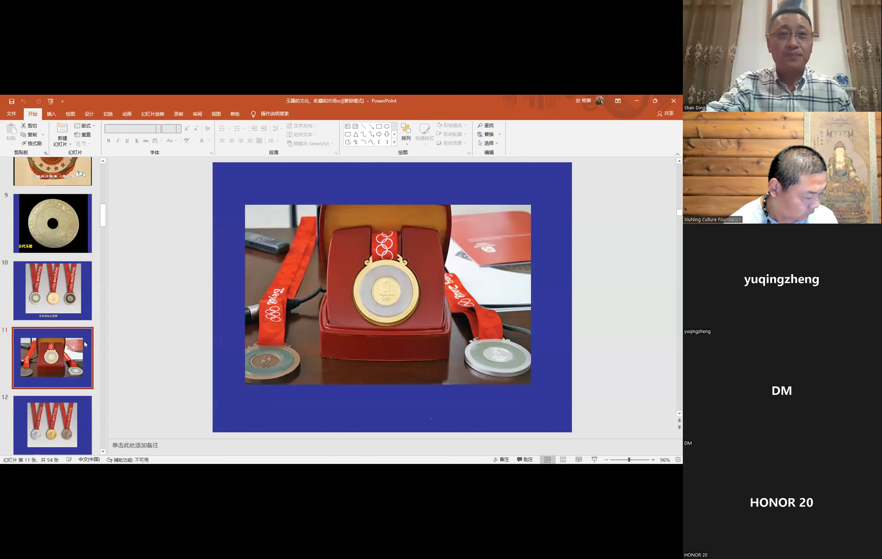
pyautogui.scroll(-3)
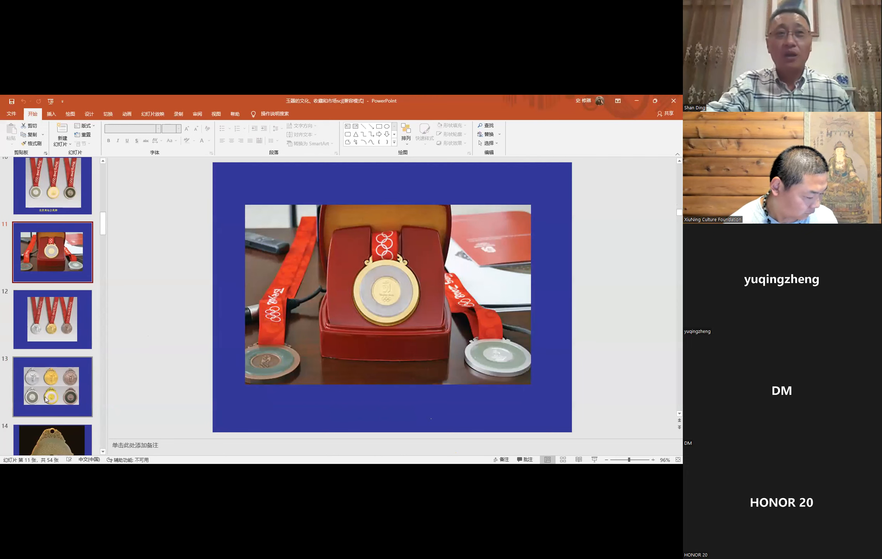
pyautogui.click(52, 386)
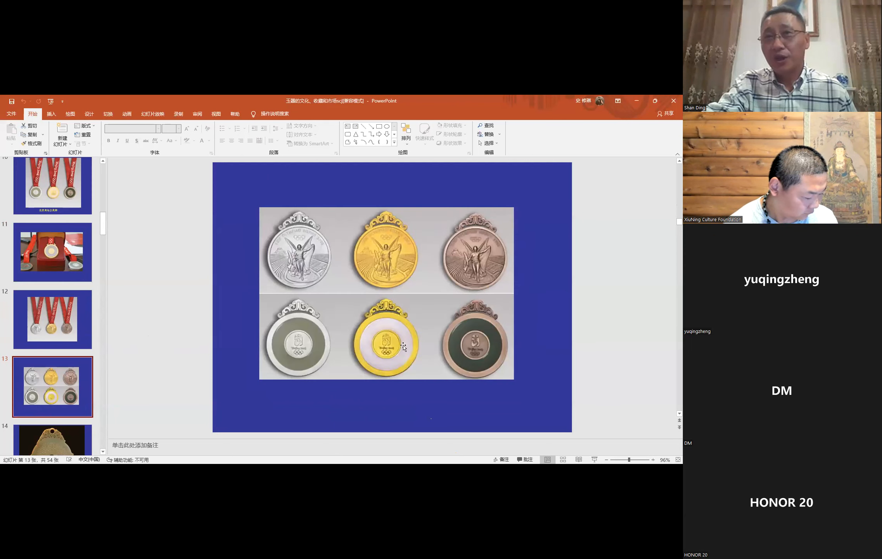
pyautogui.moveTo(406, 257)
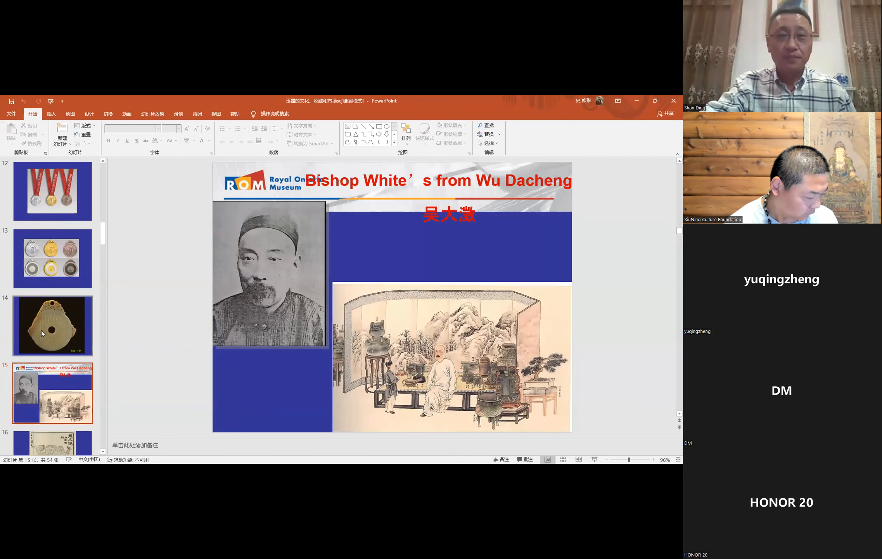
# - Show slide 14, the Eastern Han jade bi disc labelled 东汉玉璧
pyautogui.click(51, 325)
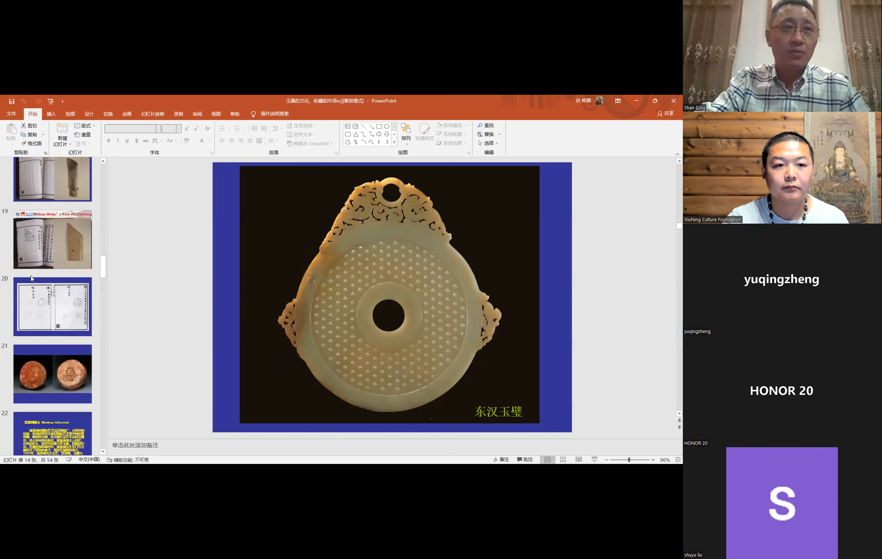
# - Scroll the thumbnails and open slide 34, the rough jade boulder beside a measuring tape
pyautogui.scroll(-3)
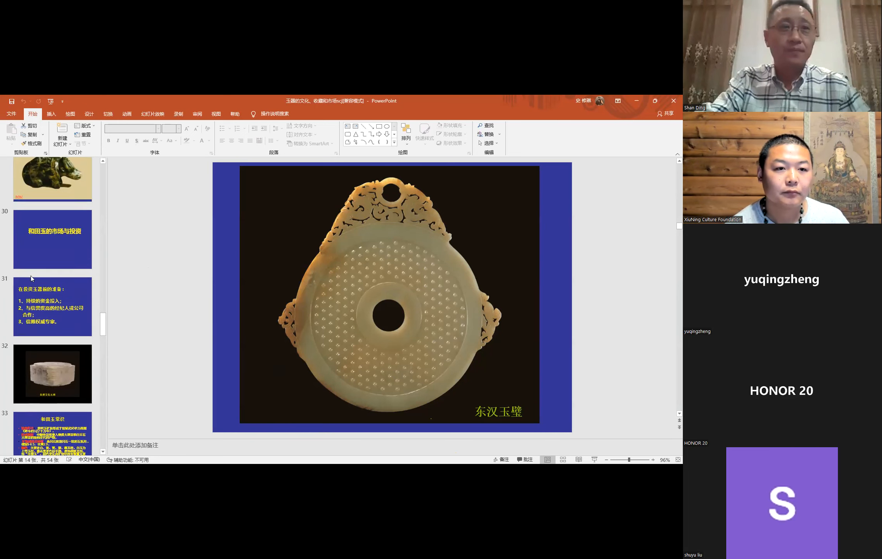
pyautogui.scroll(-3)
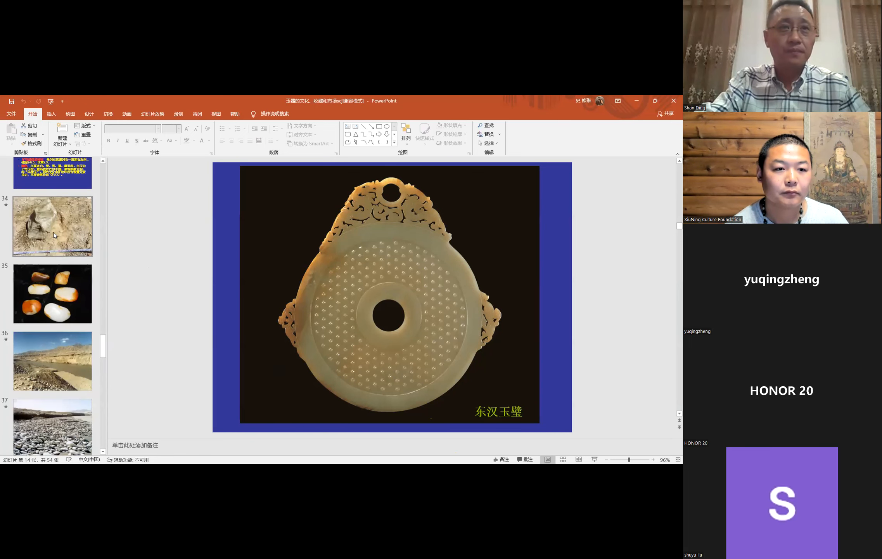
pyautogui.click(52, 226)
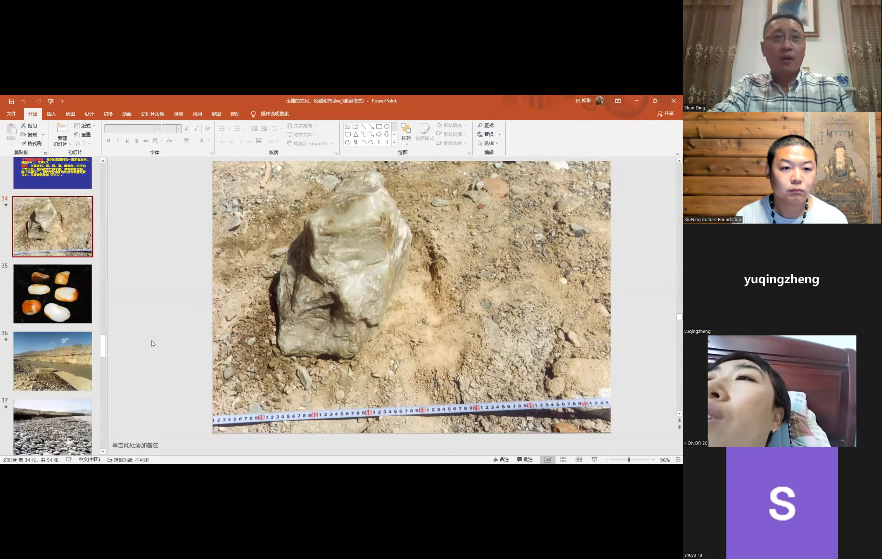
# - View slide 35's polished jade pebbles, then slide 36's desert river valley
pyautogui.click(52, 293)
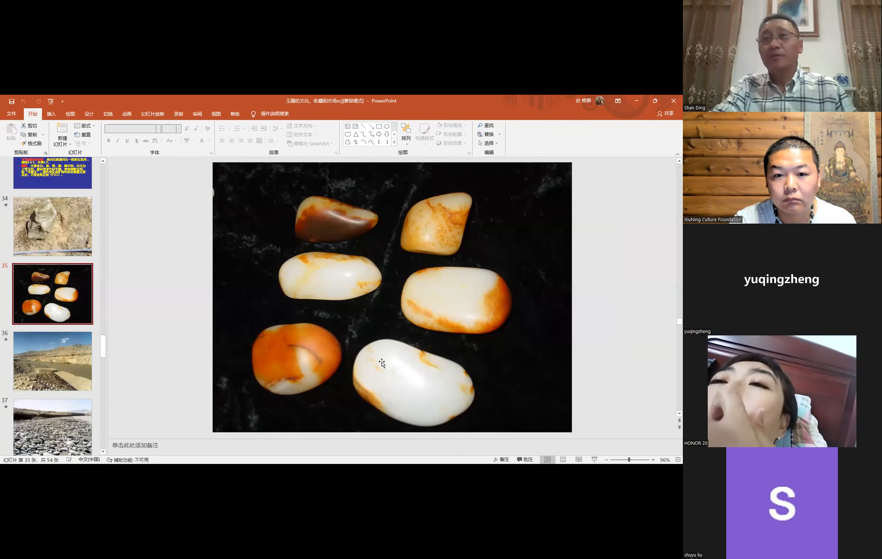
pyautogui.moveTo(52, 362)
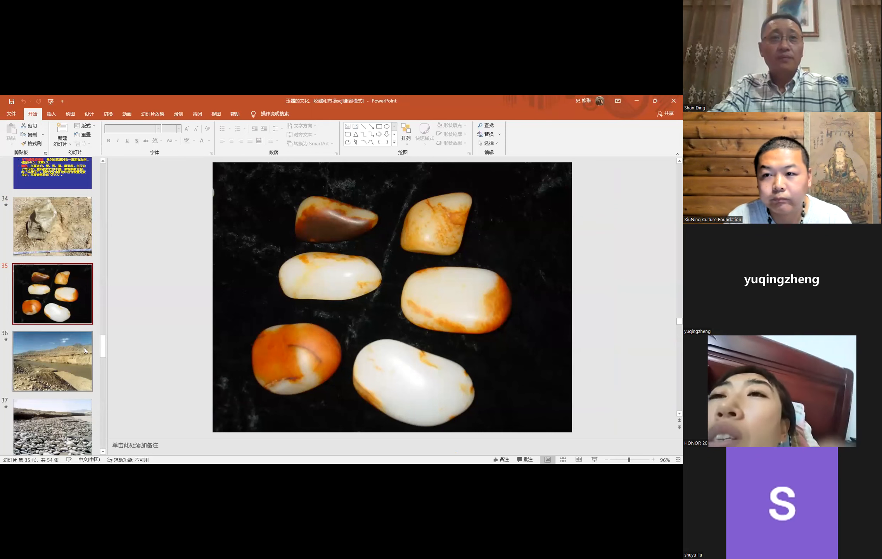
pyautogui.click(53, 361)
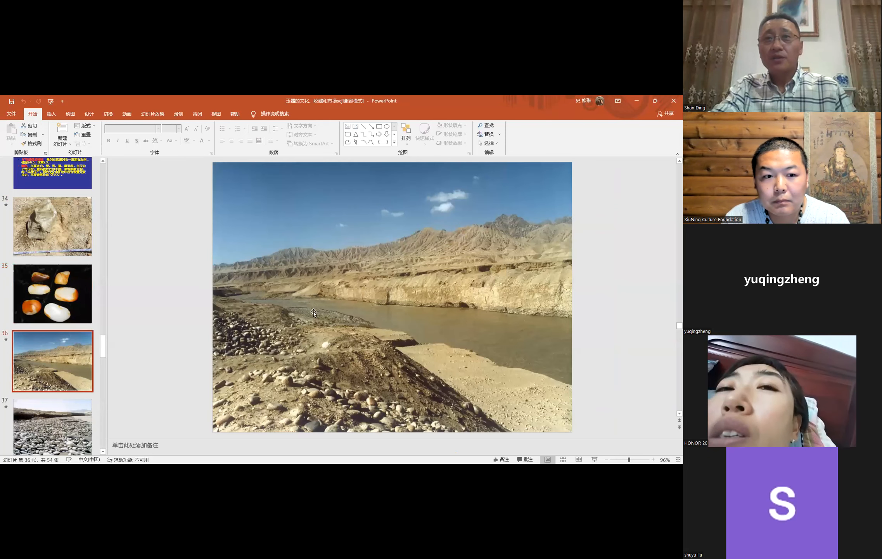
pyautogui.moveTo(488, 331)
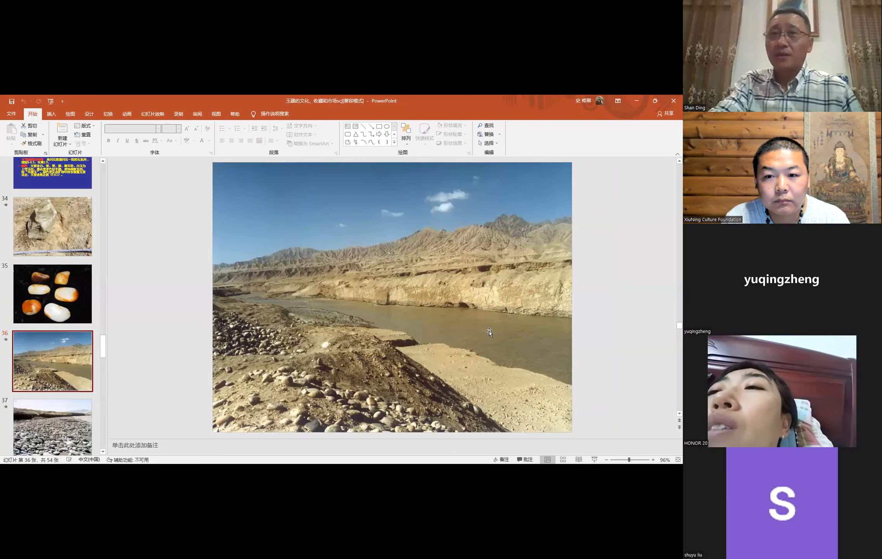
pyautogui.moveTo(362, 308)
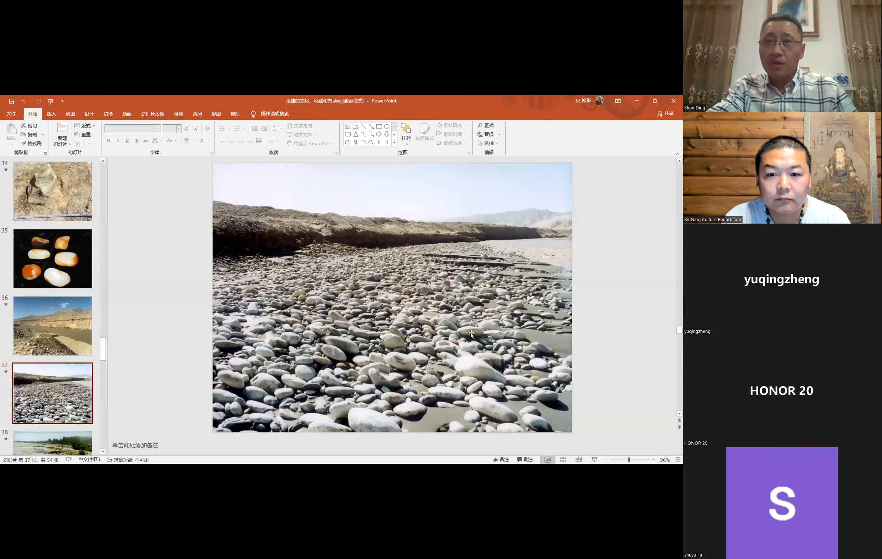
pyautogui.moveTo(441, 373)
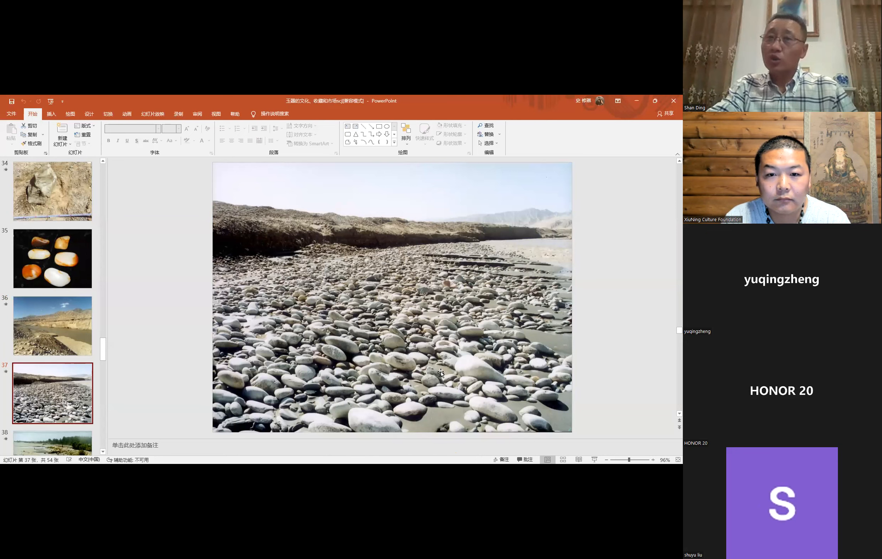
pyautogui.moveTo(470, 331)
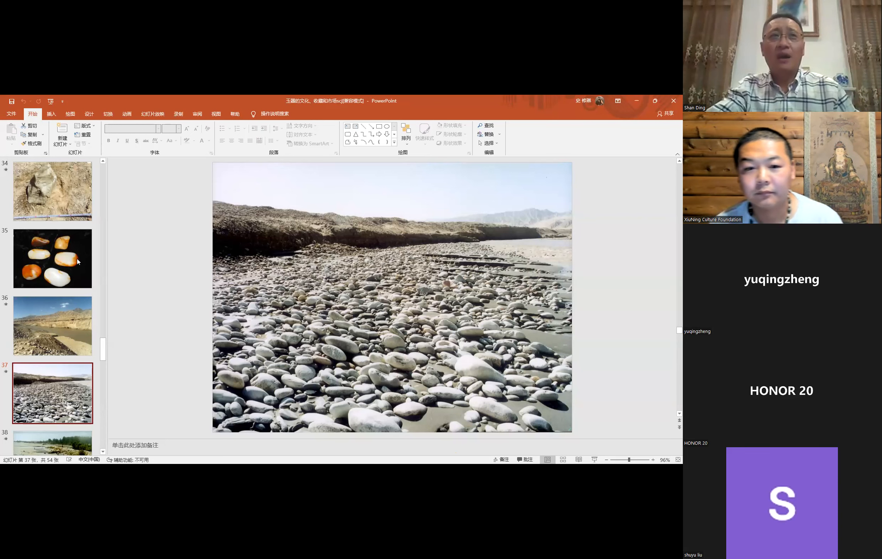
# - Return from slide 37's pebble riverbed to slide 36's desert river valley
pyautogui.click(52, 259)
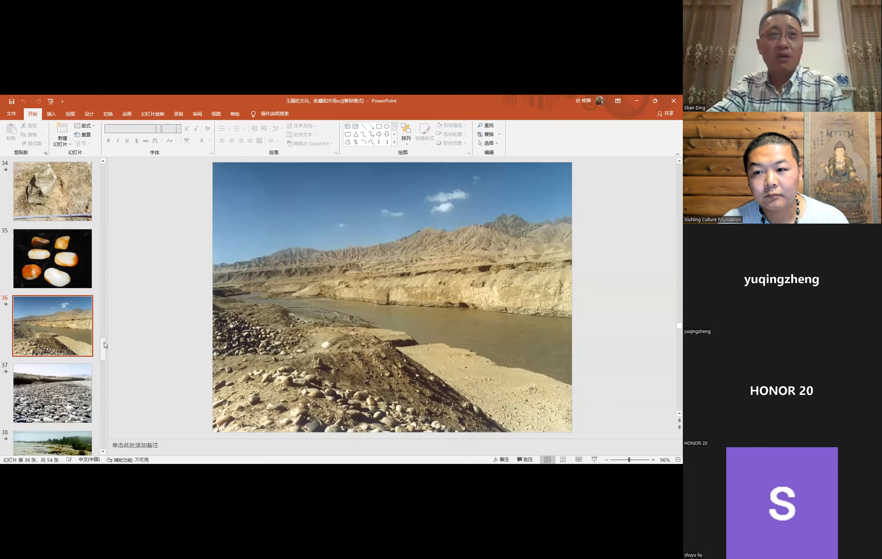
pyautogui.scroll(-3)
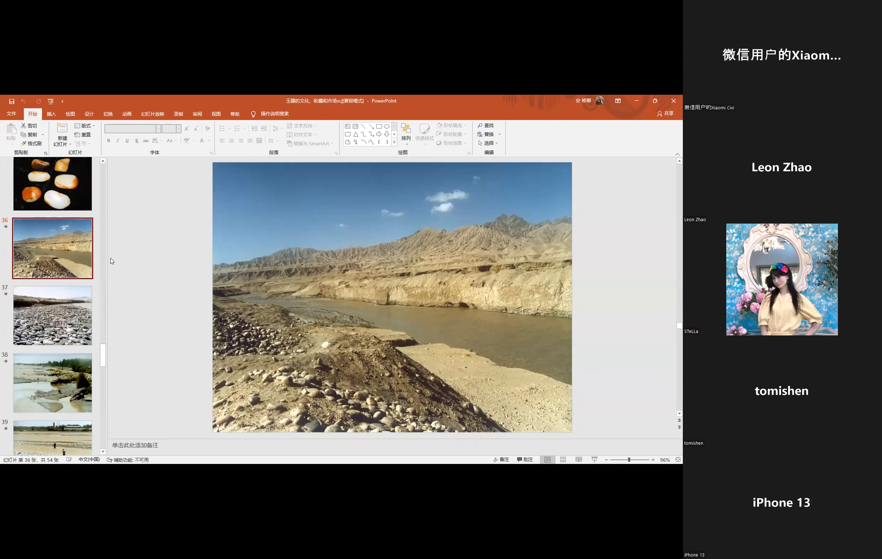
pyautogui.scroll(-3)
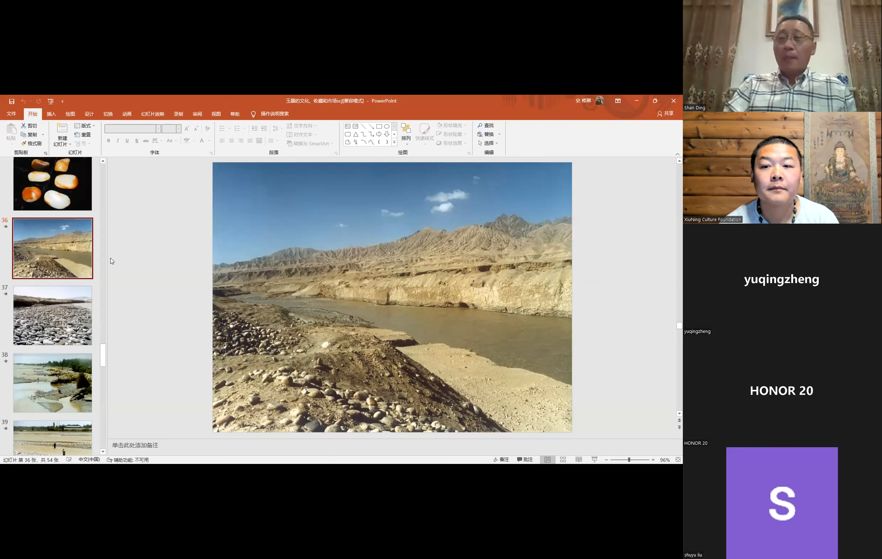
pyautogui.moveTo(105, 284)
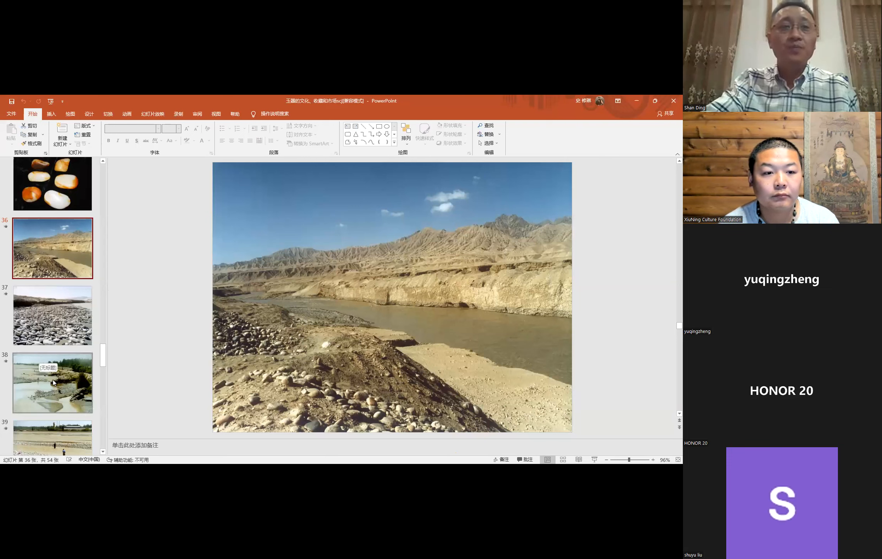
# - Open slide 38, people searching the muddy riverbed, and scroll to slides 39–42
pyautogui.click(52, 382)
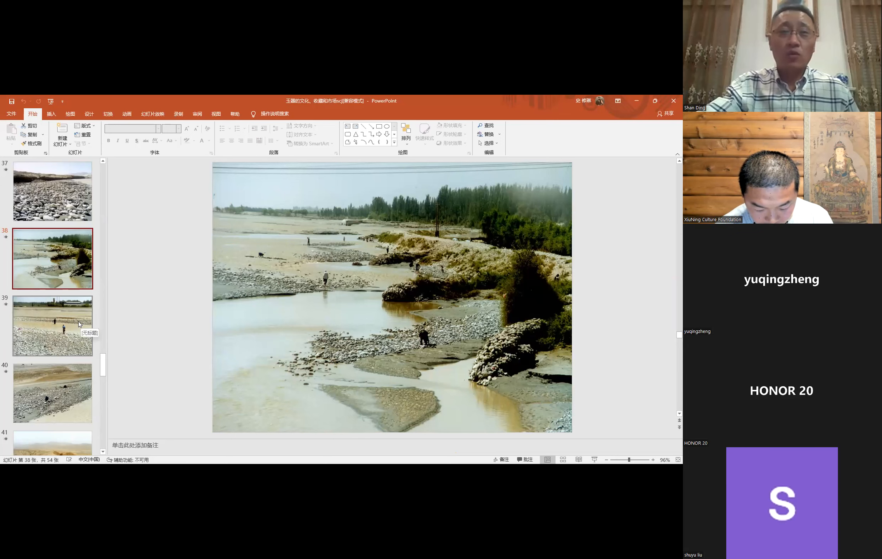
pyautogui.scroll(-3)
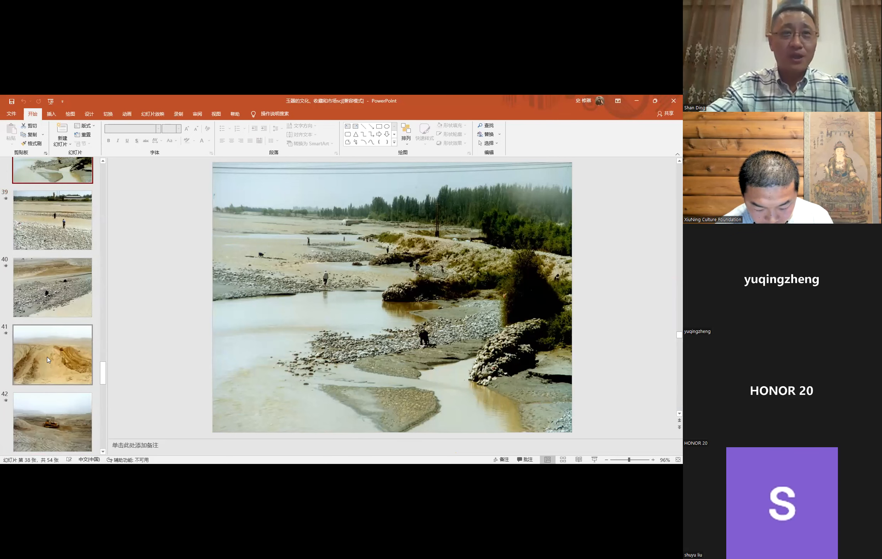
# - Show slide 41's eroded sand gullies, then slide 42's bulldozer in the gravel quarry
pyautogui.click(51, 353)
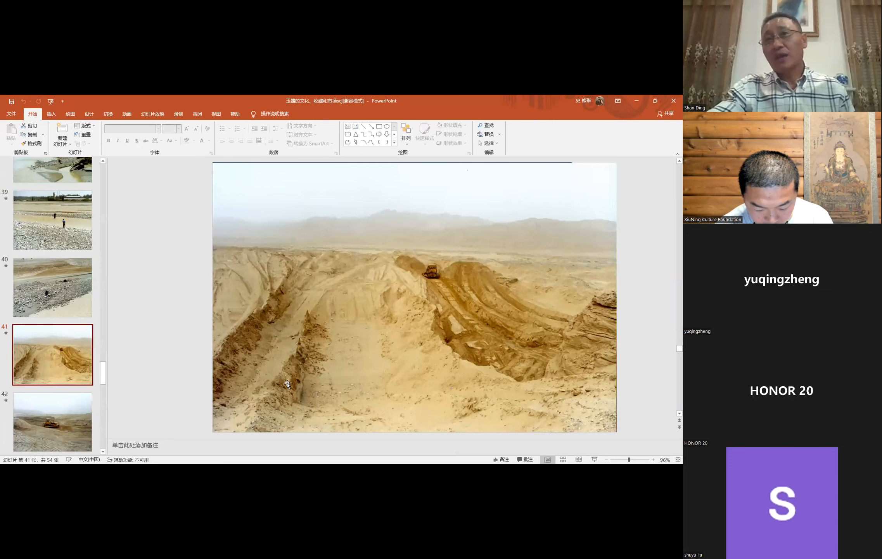
pyautogui.moveTo(370, 353)
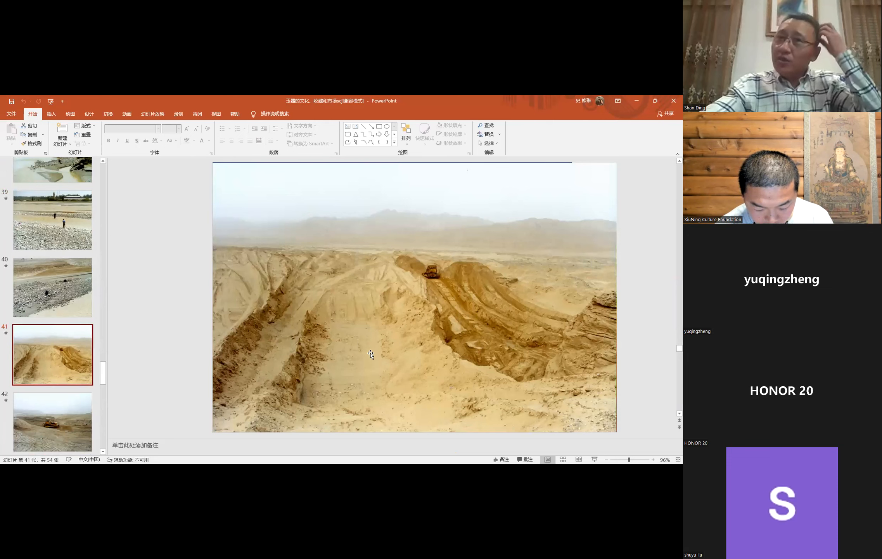
pyautogui.moveTo(440, 305)
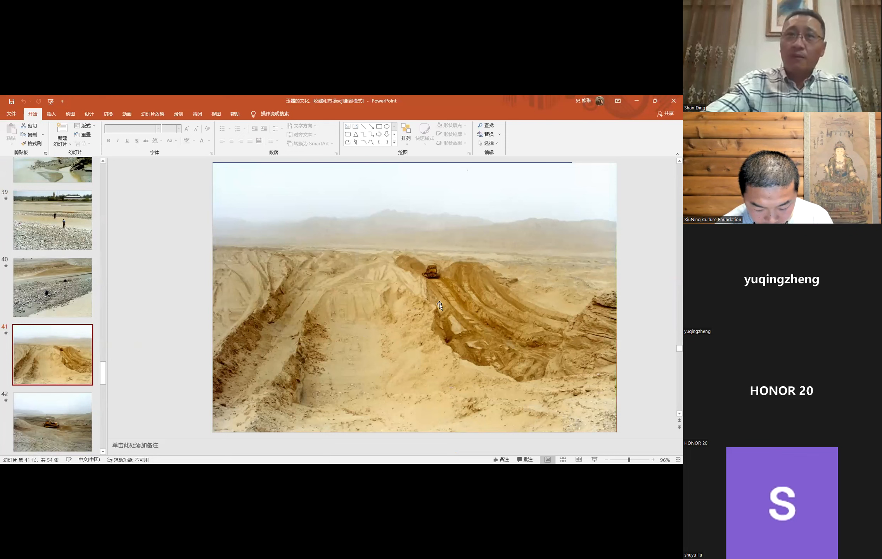
pyautogui.moveTo(444, 304)
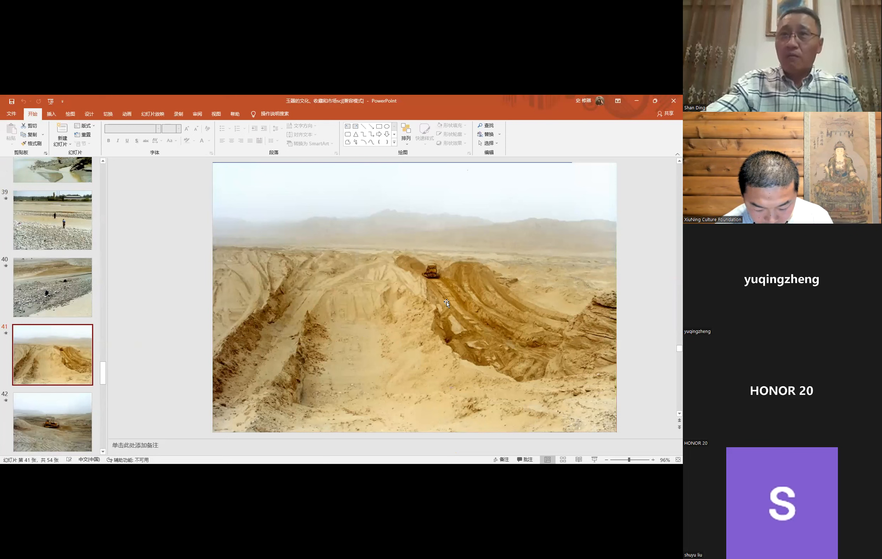
pyautogui.moveTo(459, 295)
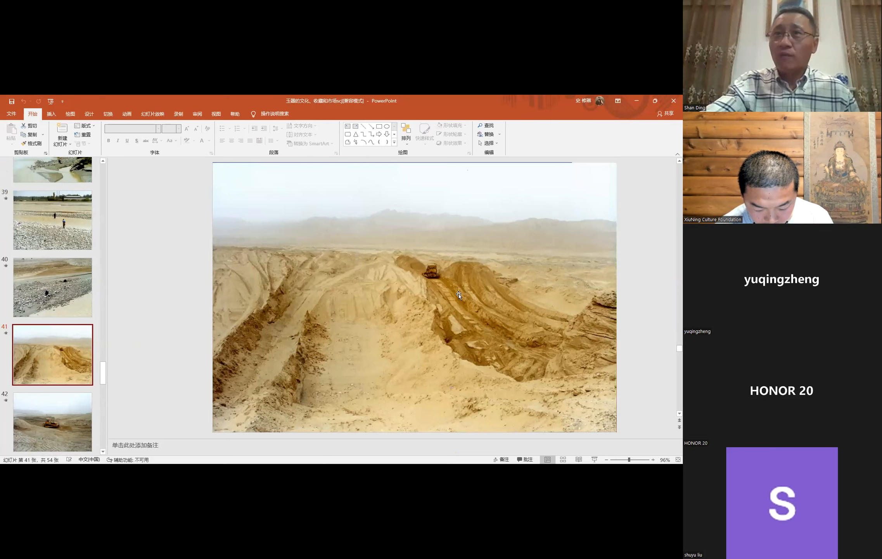
pyautogui.moveTo(414, 315)
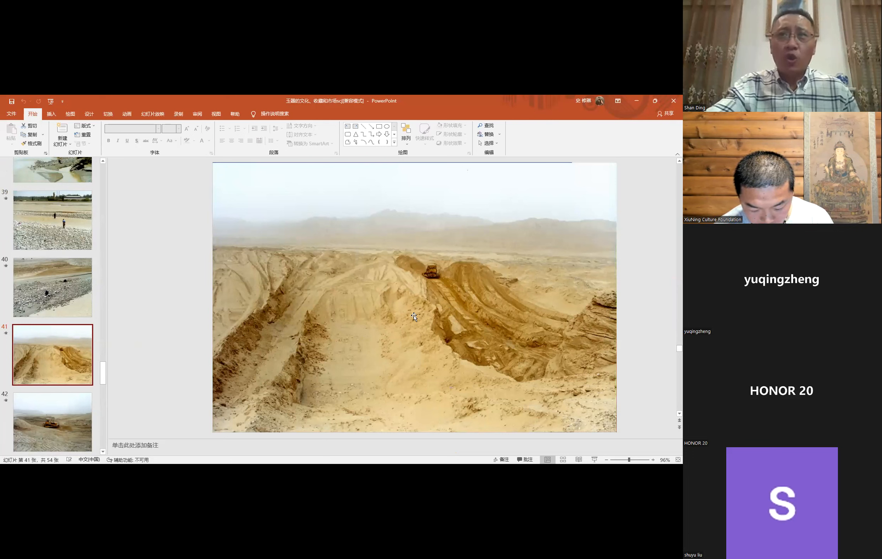
pyautogui.moveTo(435, 332)
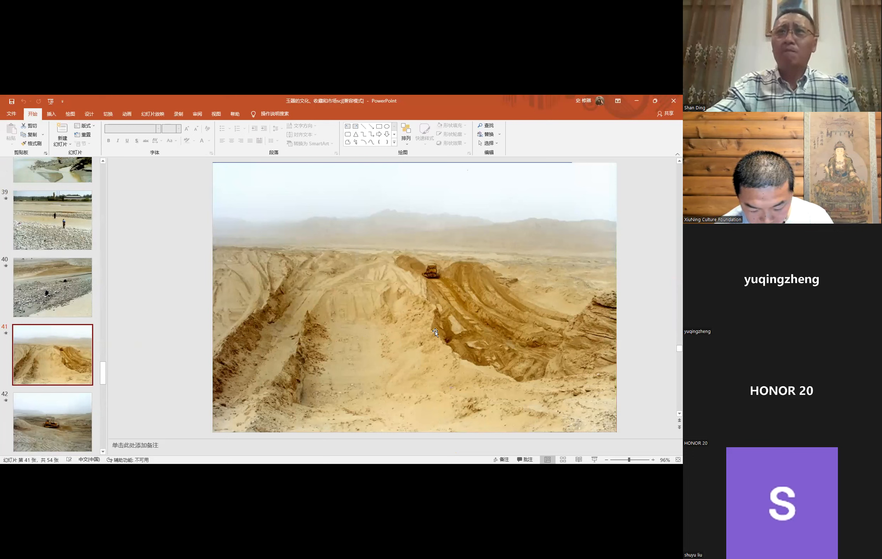
pyautogui.moveTo(482, 283)
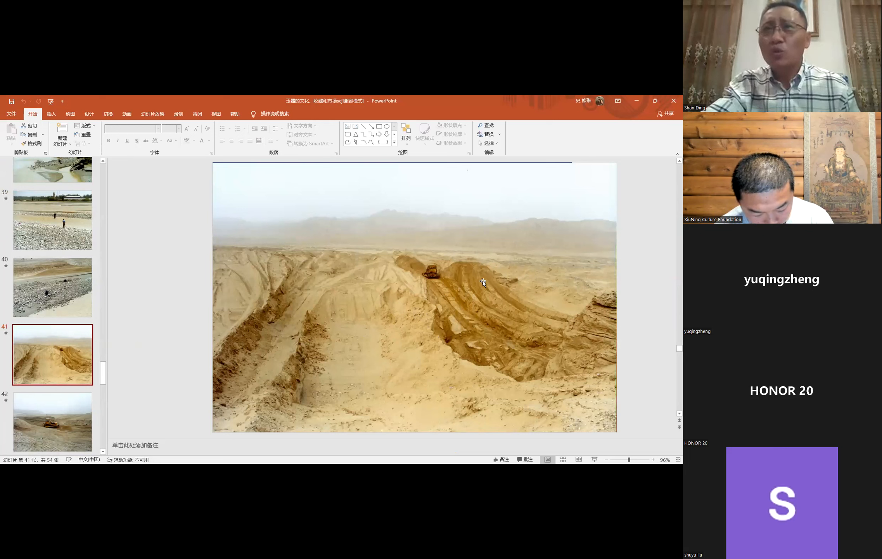
pyautogui.moveTo(418, 311)
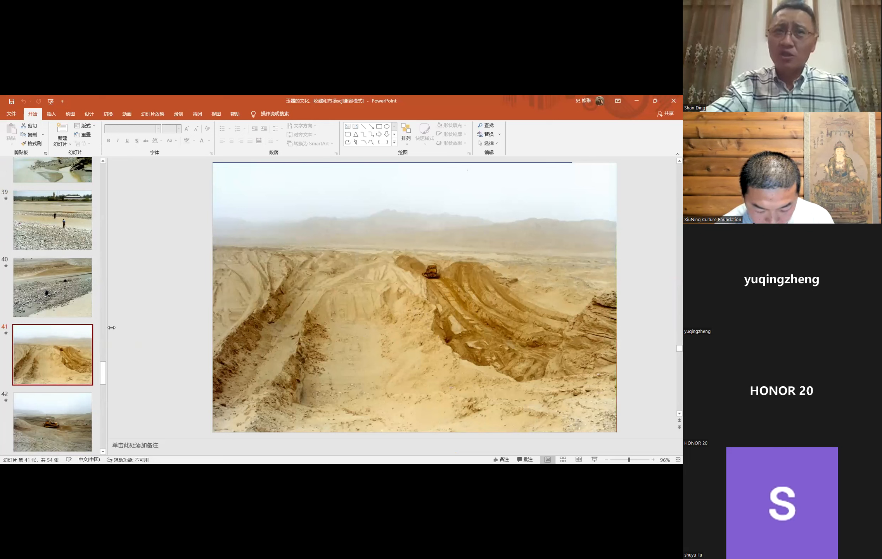
pyautogui.moveTo(401, 323)
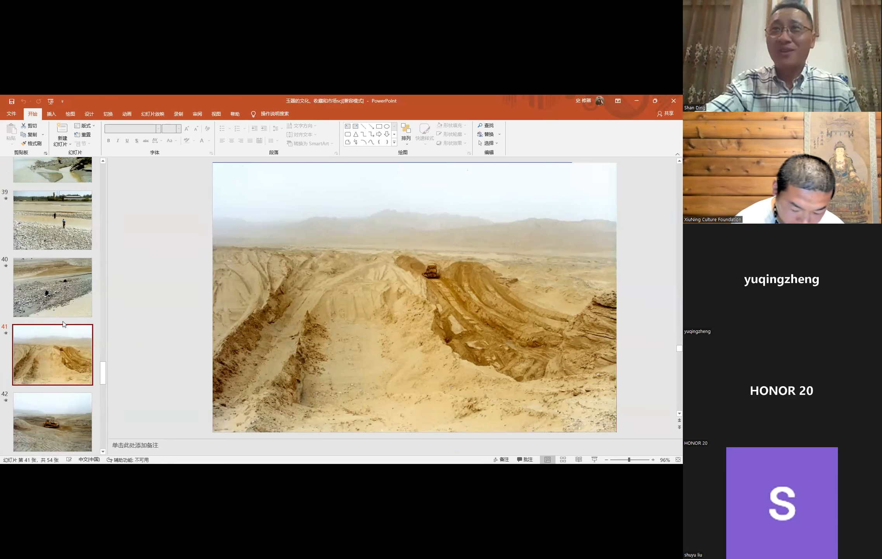
pyautogui.scroll(-3)
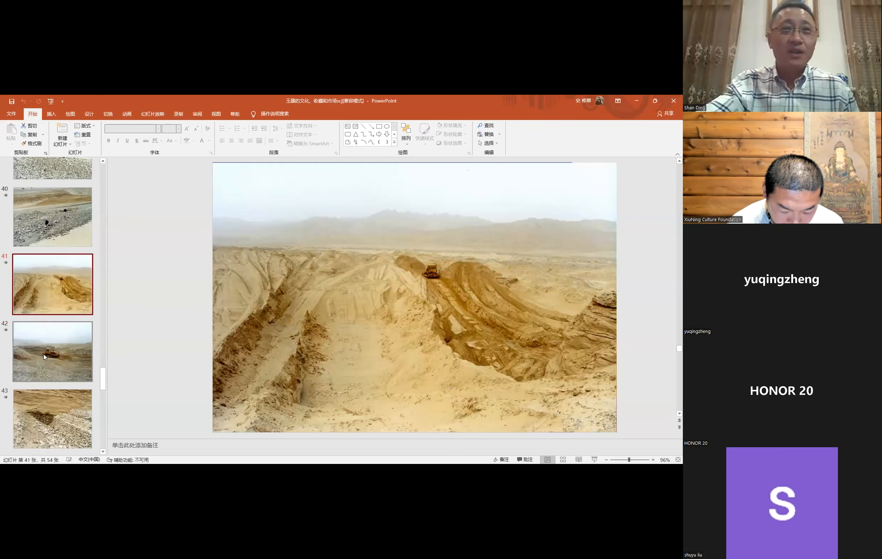
pyautogui.click(52, 350)
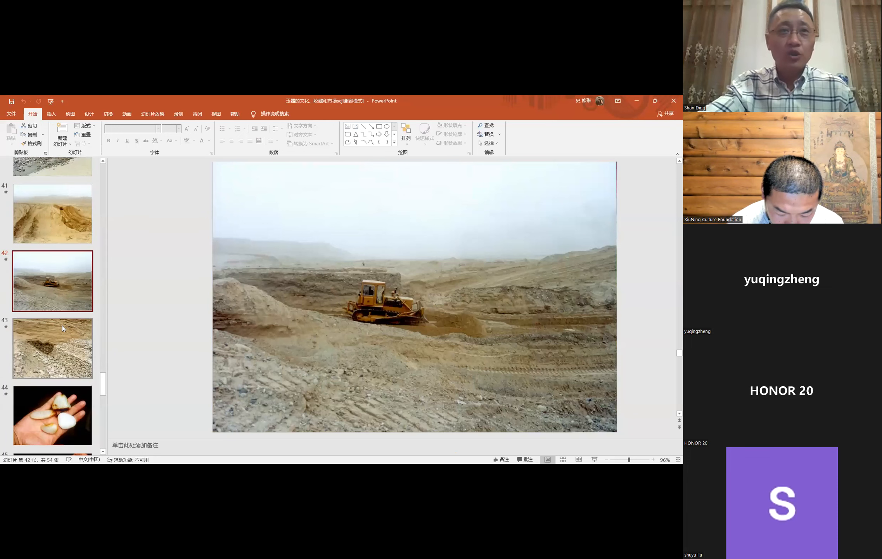
pyautogui.scroll(-3)
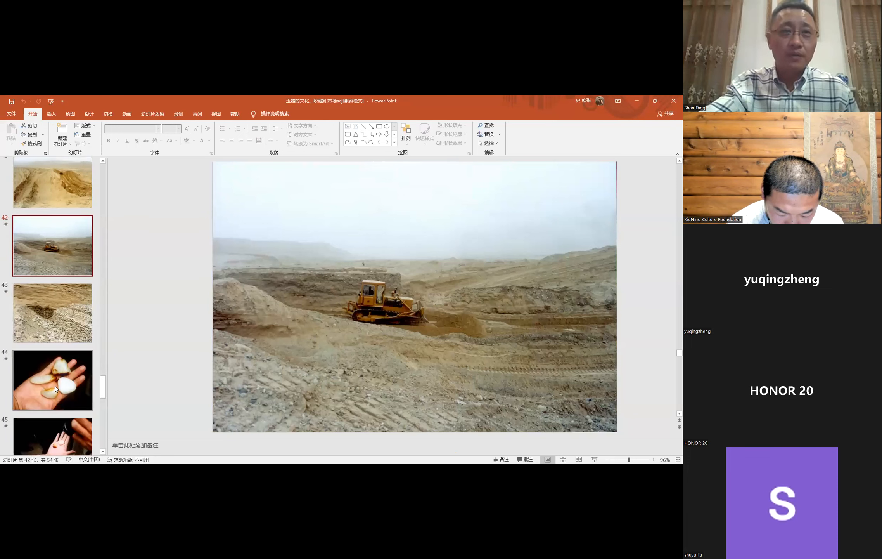
# - Open slide 44, a hand holding four numbered white jade pebbles
pyautogui.click(51, 379)
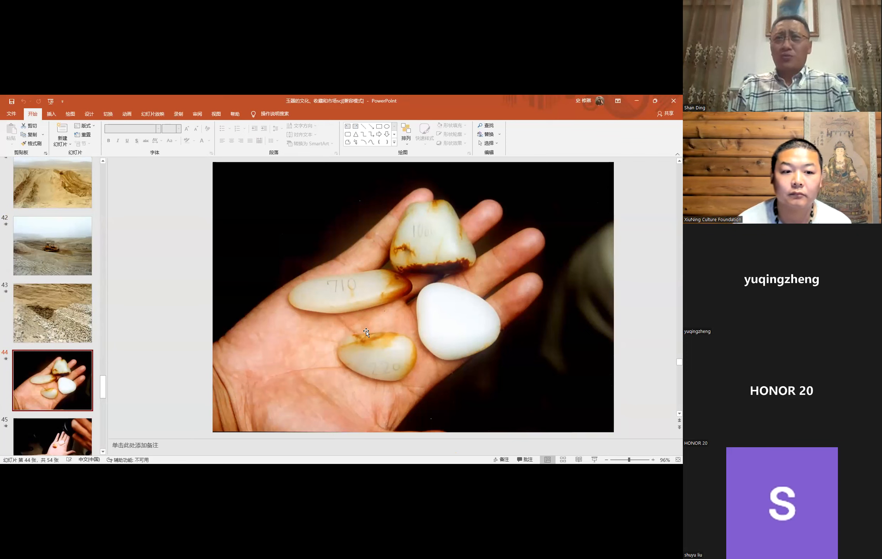
pyautogui.moveTo(387, 331)
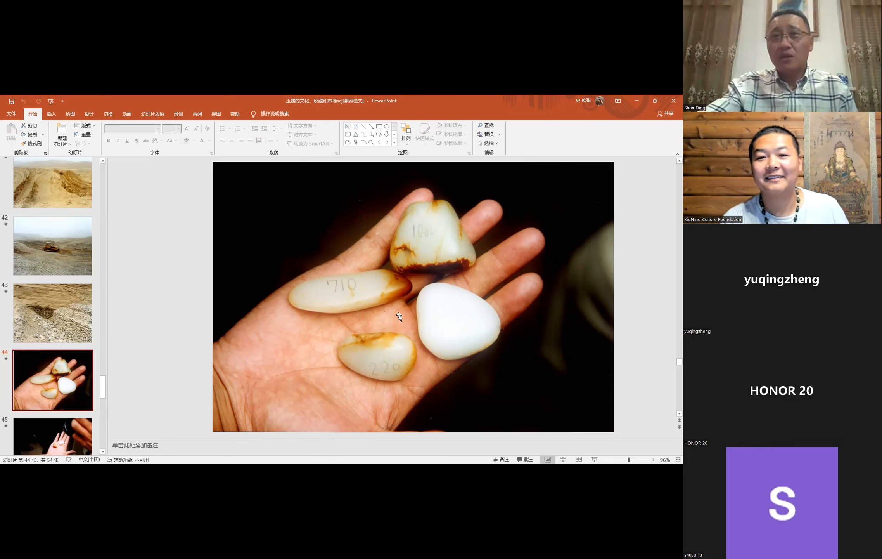
pyautogui.moveTo(171, 407)
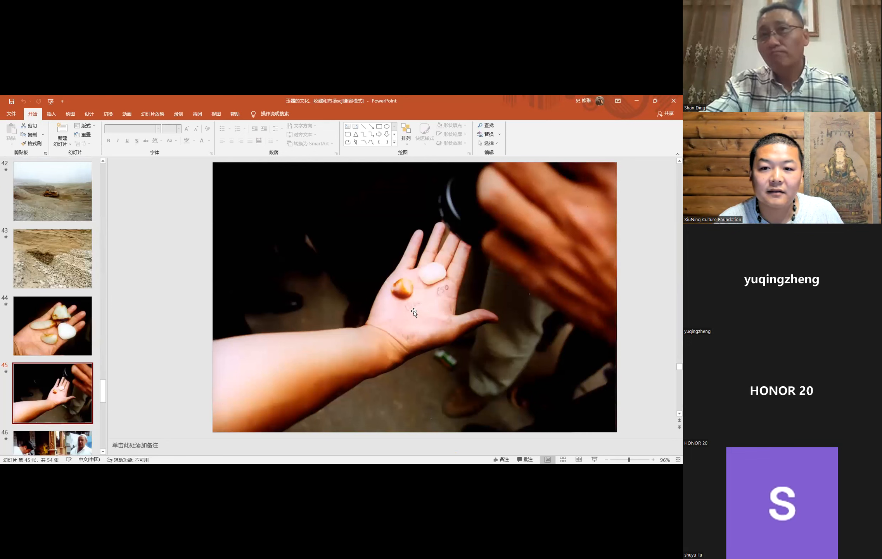
pyautogui.moveTo(413, 310)
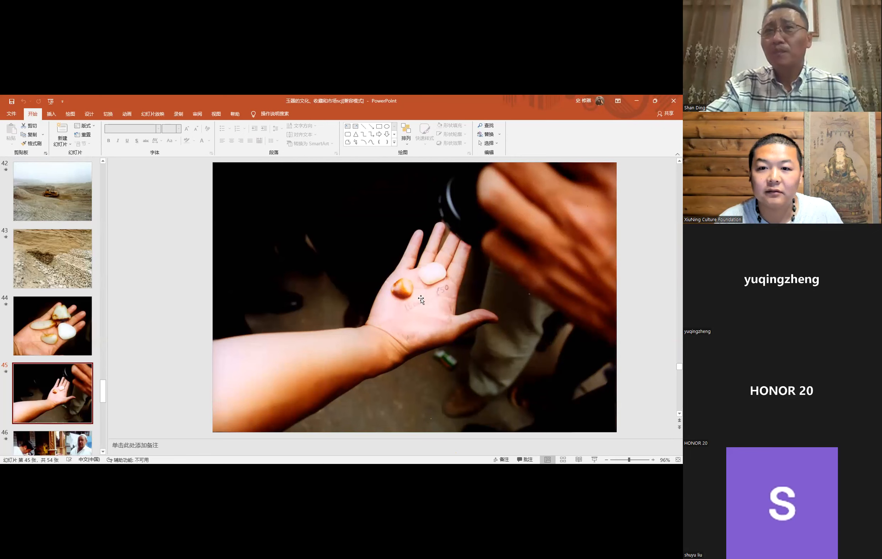
pyautogui.moveTo(441, 299)
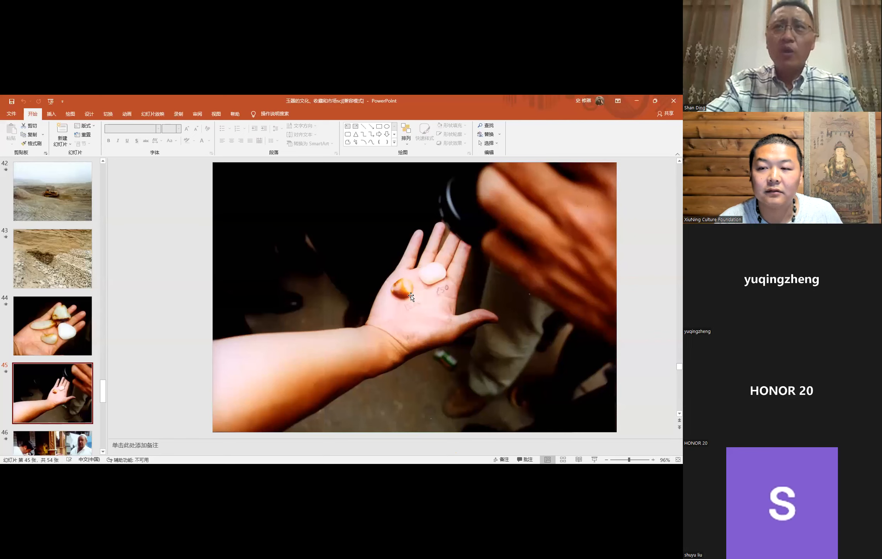
pyautogui.moveTo(345, 338)
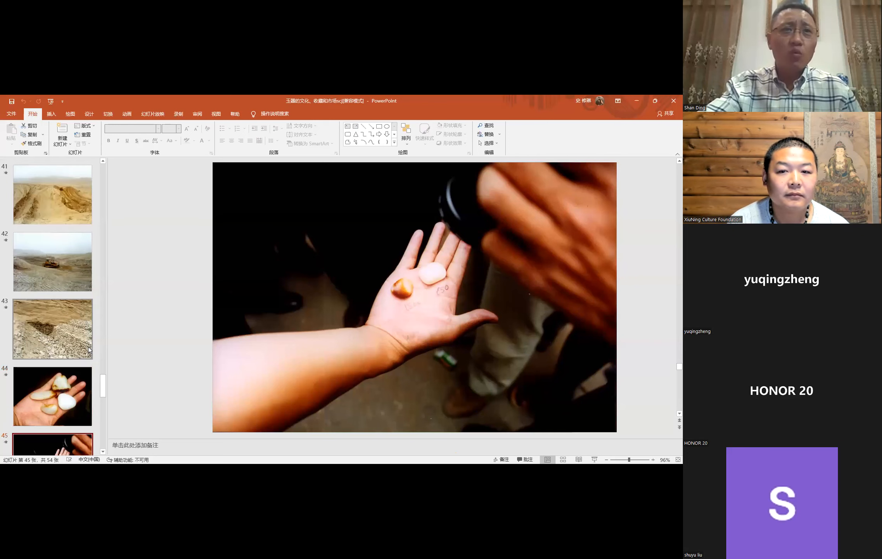
# - Scroll the thumbnail pane while slide 44's numbered pebbles stay displayed
pyautogui.scroll(-3)
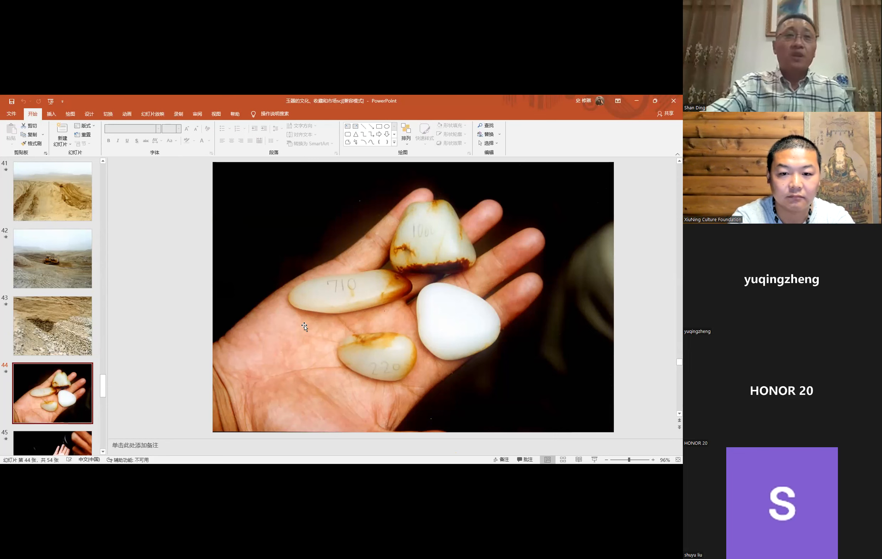
# - Step back through slides 43 and 39 to slide 35's six reddish-skinned jade pebbles
pyautogui.click(52, 325)
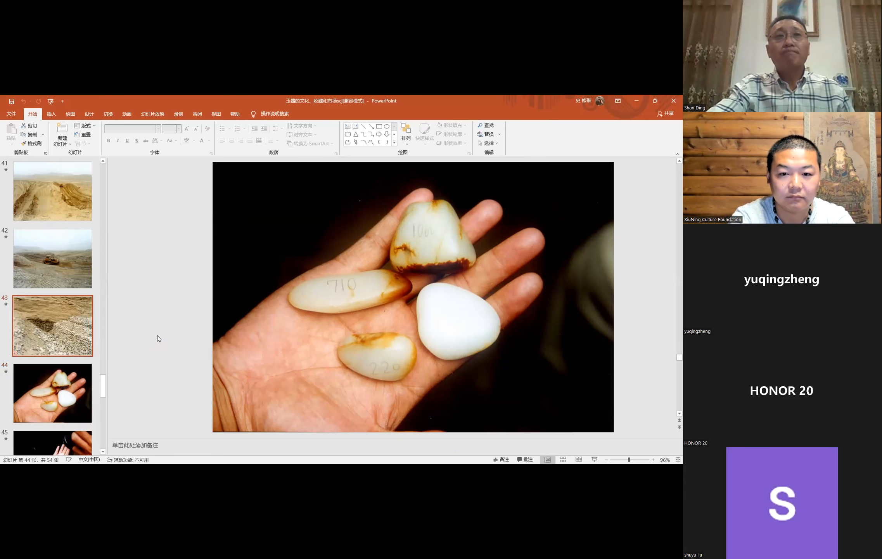
pyautogui.click(53, 258)
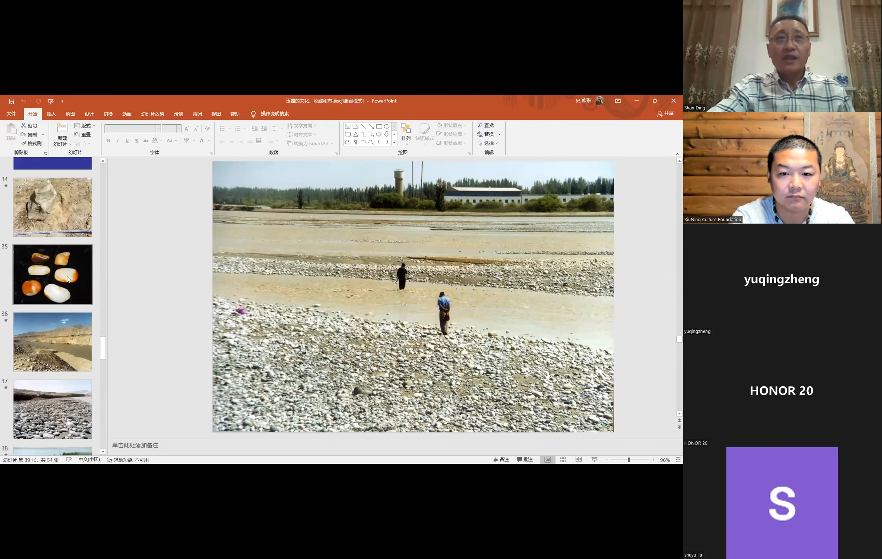
pyautogui.click(52, 274)
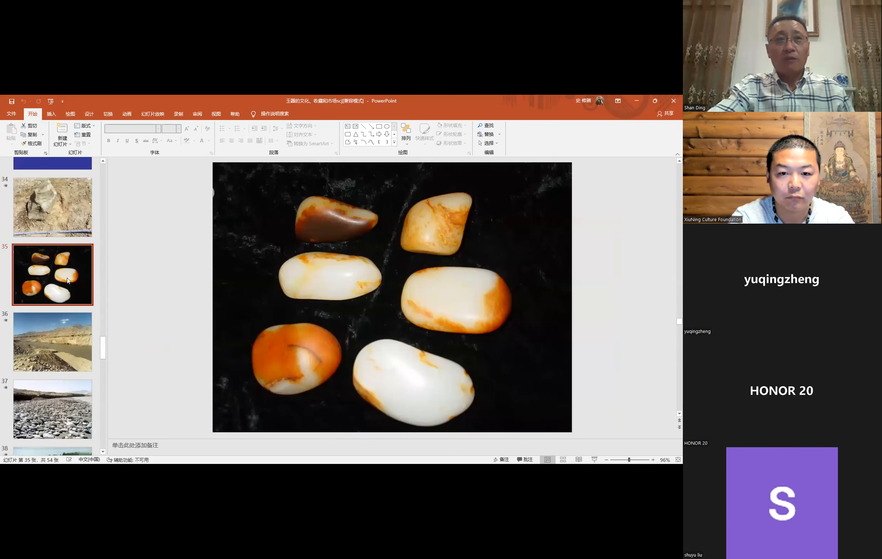